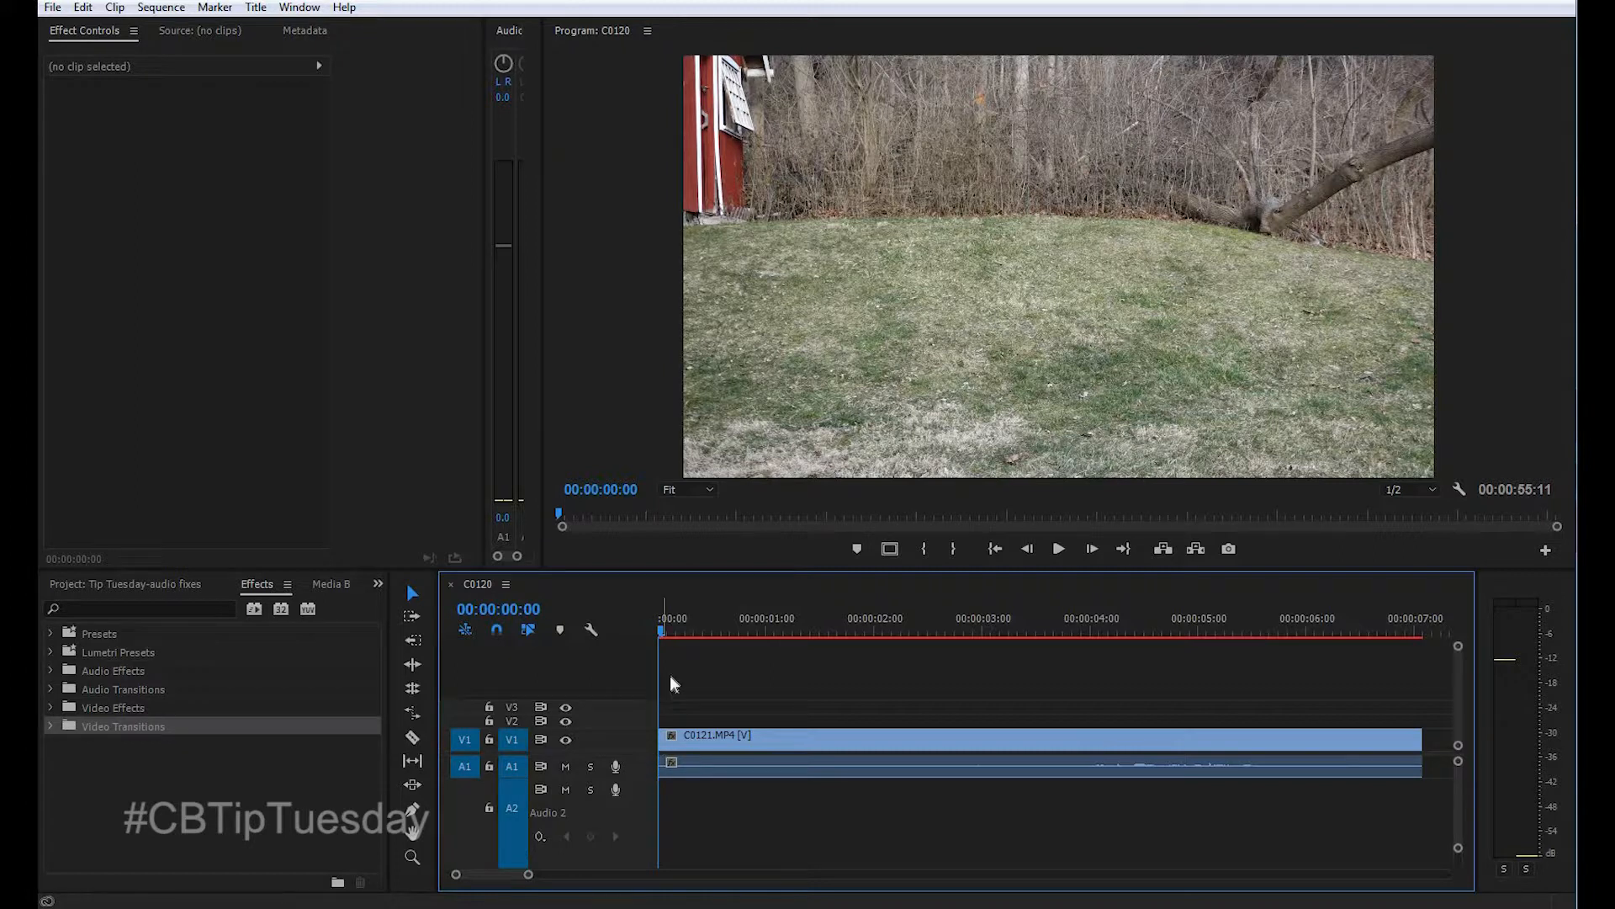
Step: Focus the C0120 sequence timeline to expand the V1 track holding clip C0121
left_click(1059, 549)
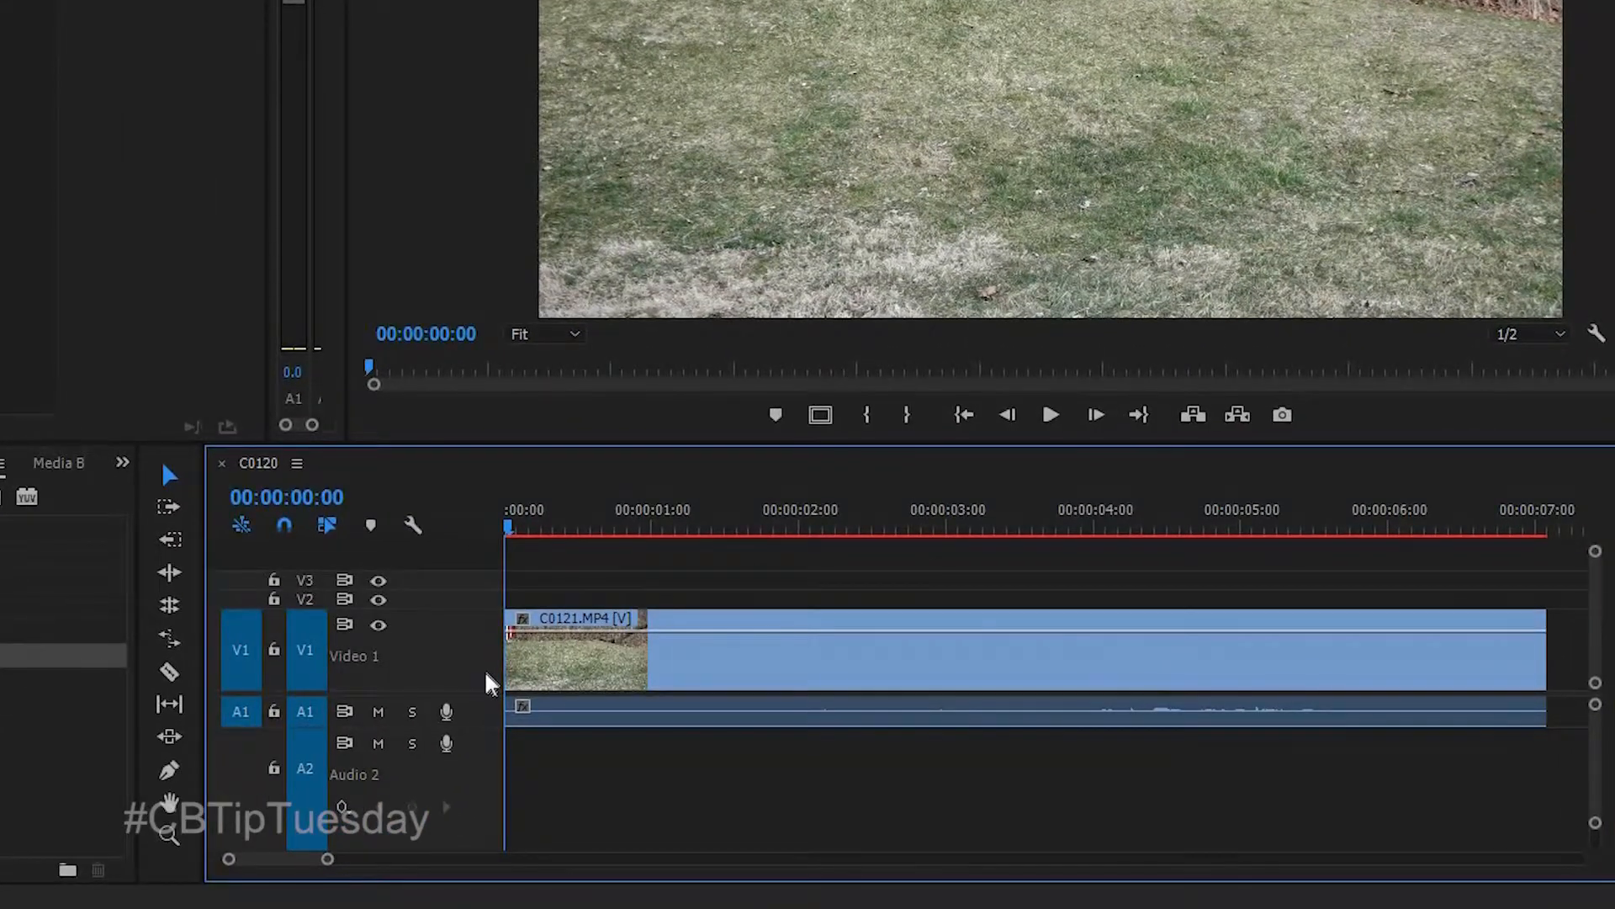
mouse_move(469, 665)
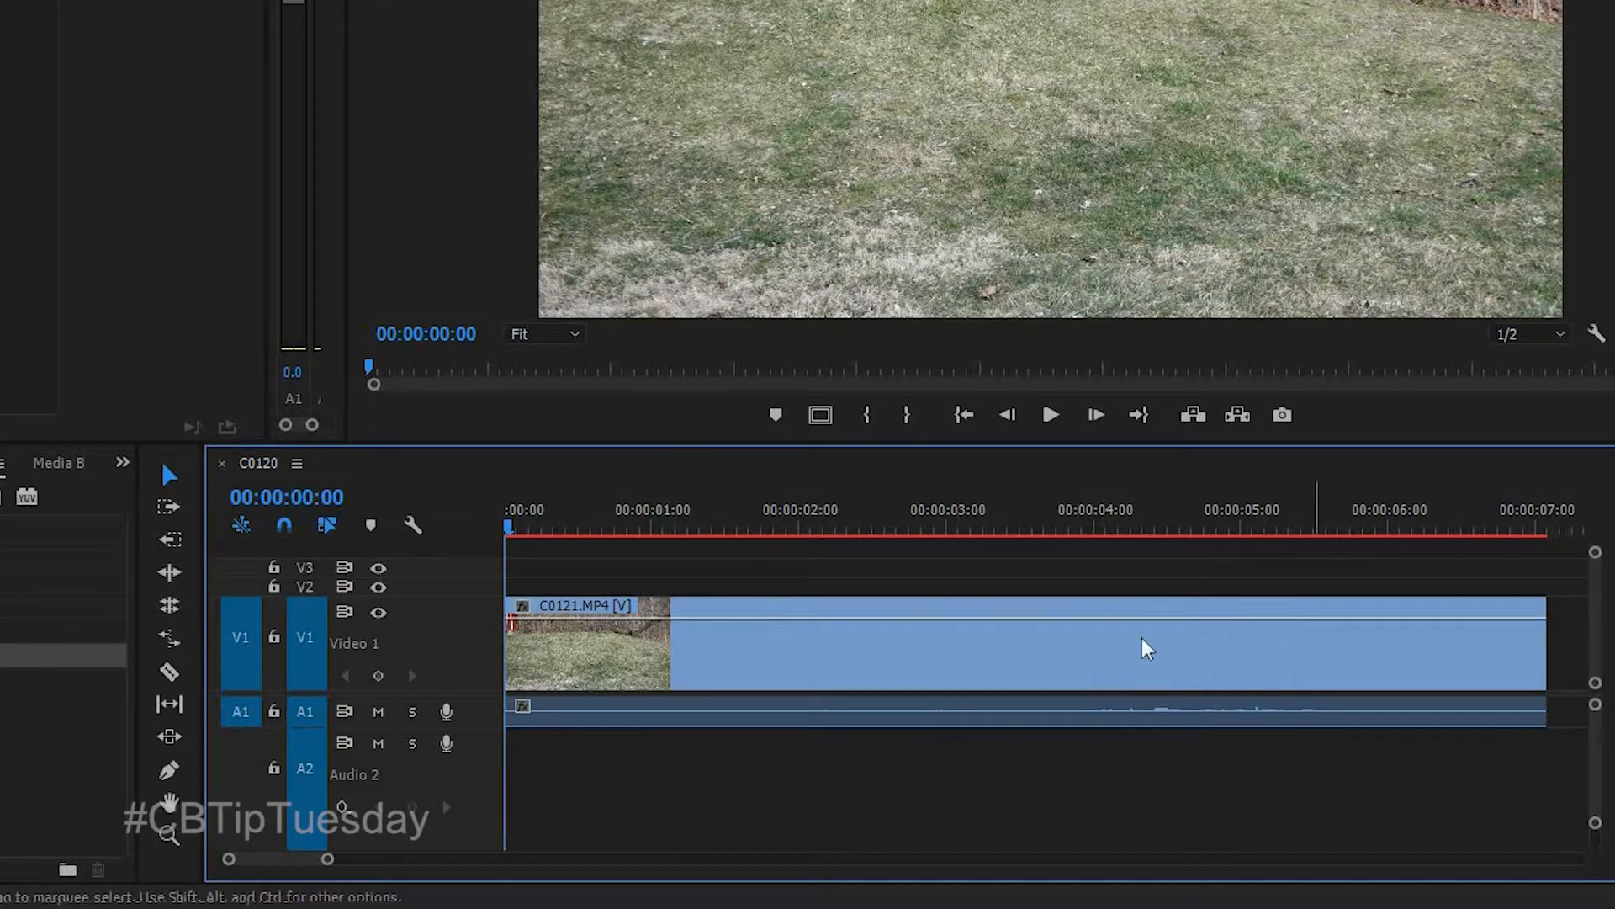
mouse_move(705, 636)
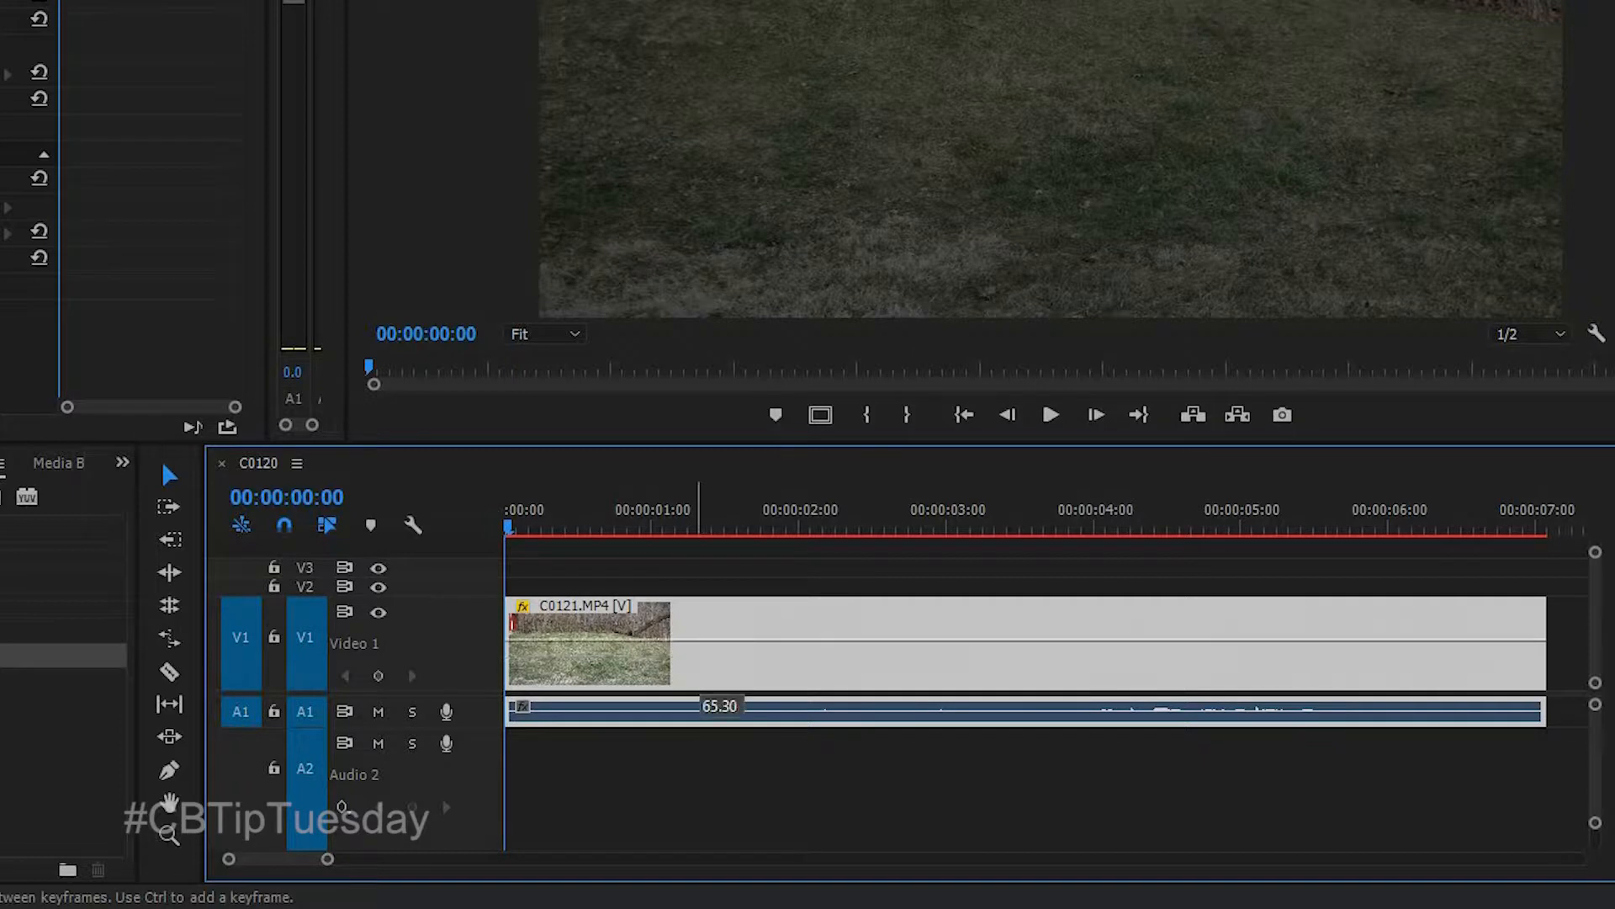
Step: Choose Time Remapping > Speed from clip C0121's fx badge to show its speed line
right_click(590, 639)
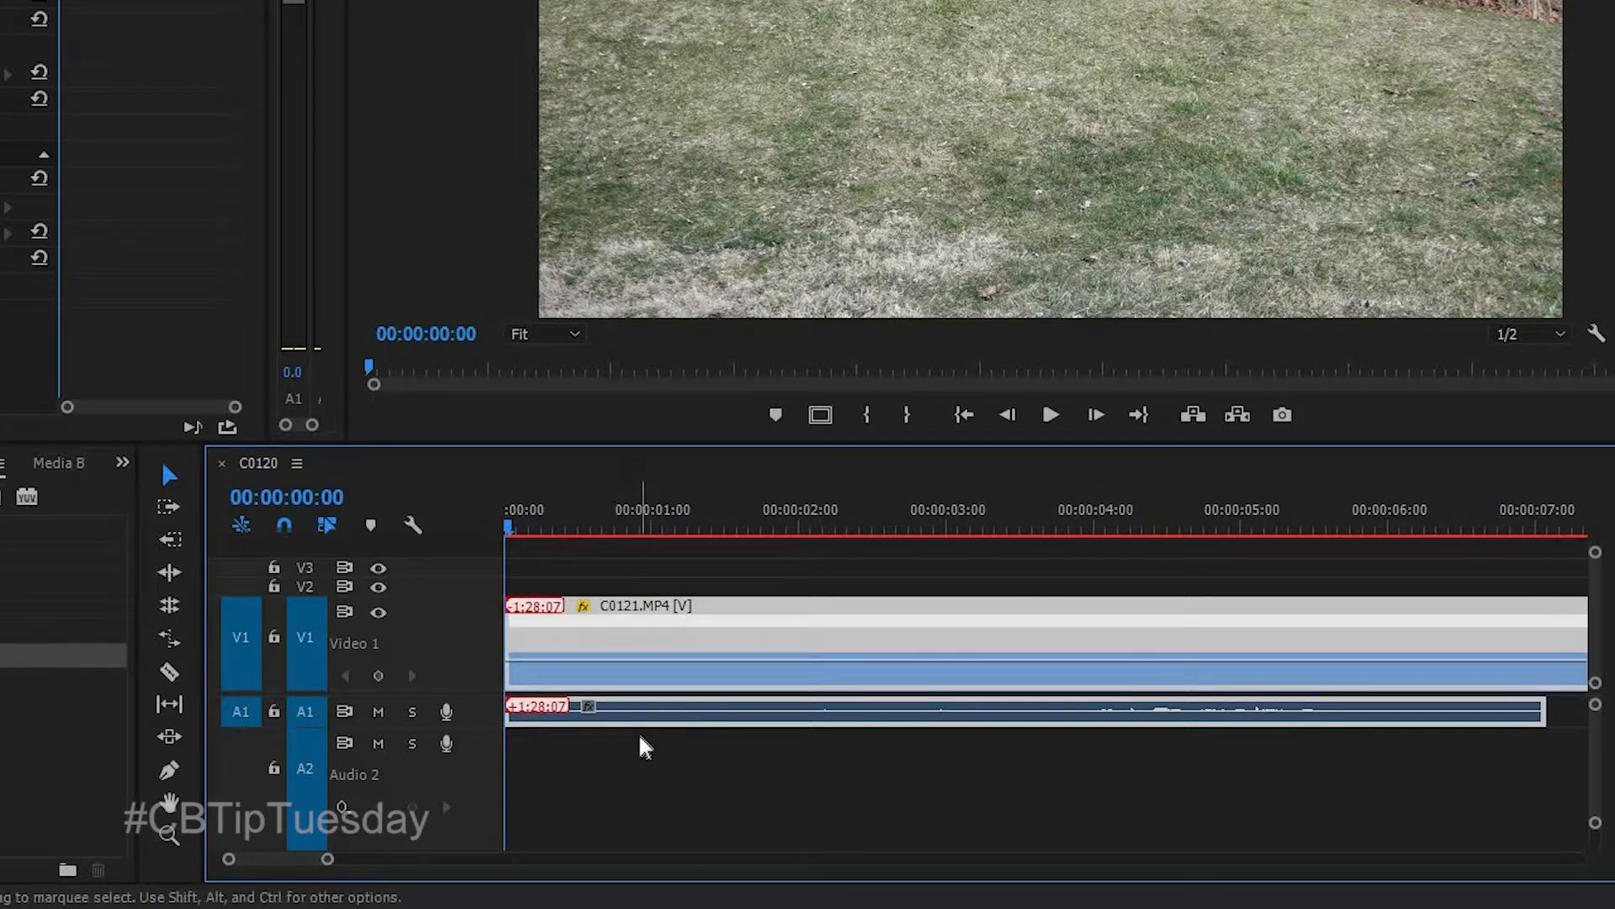
mouse_move(1067, 540)
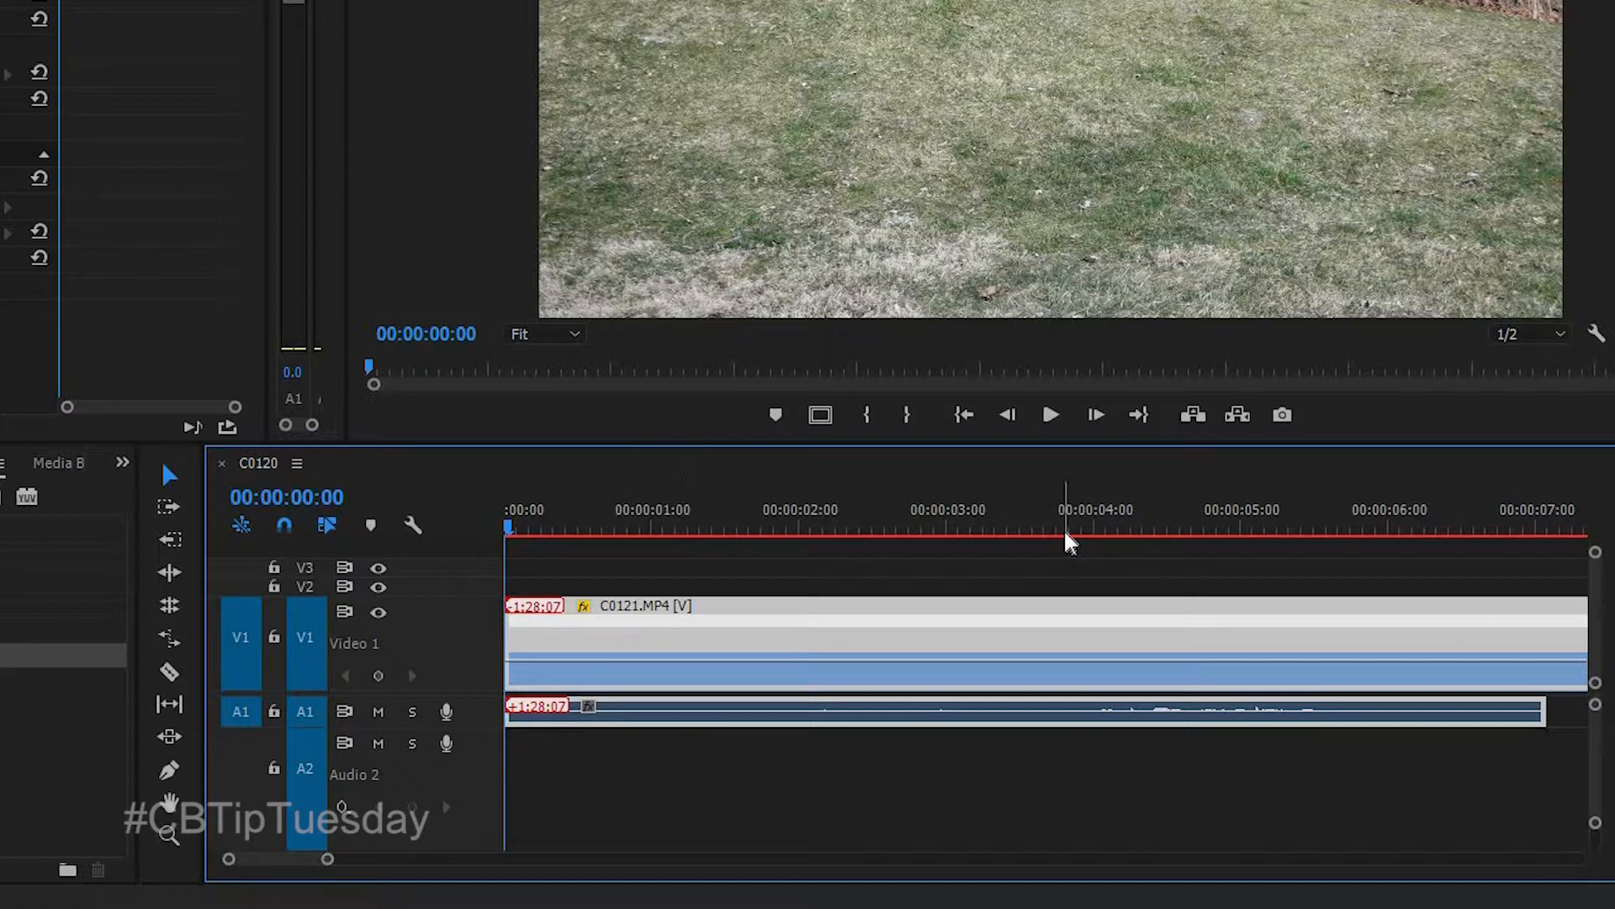
left_click(659, 533)
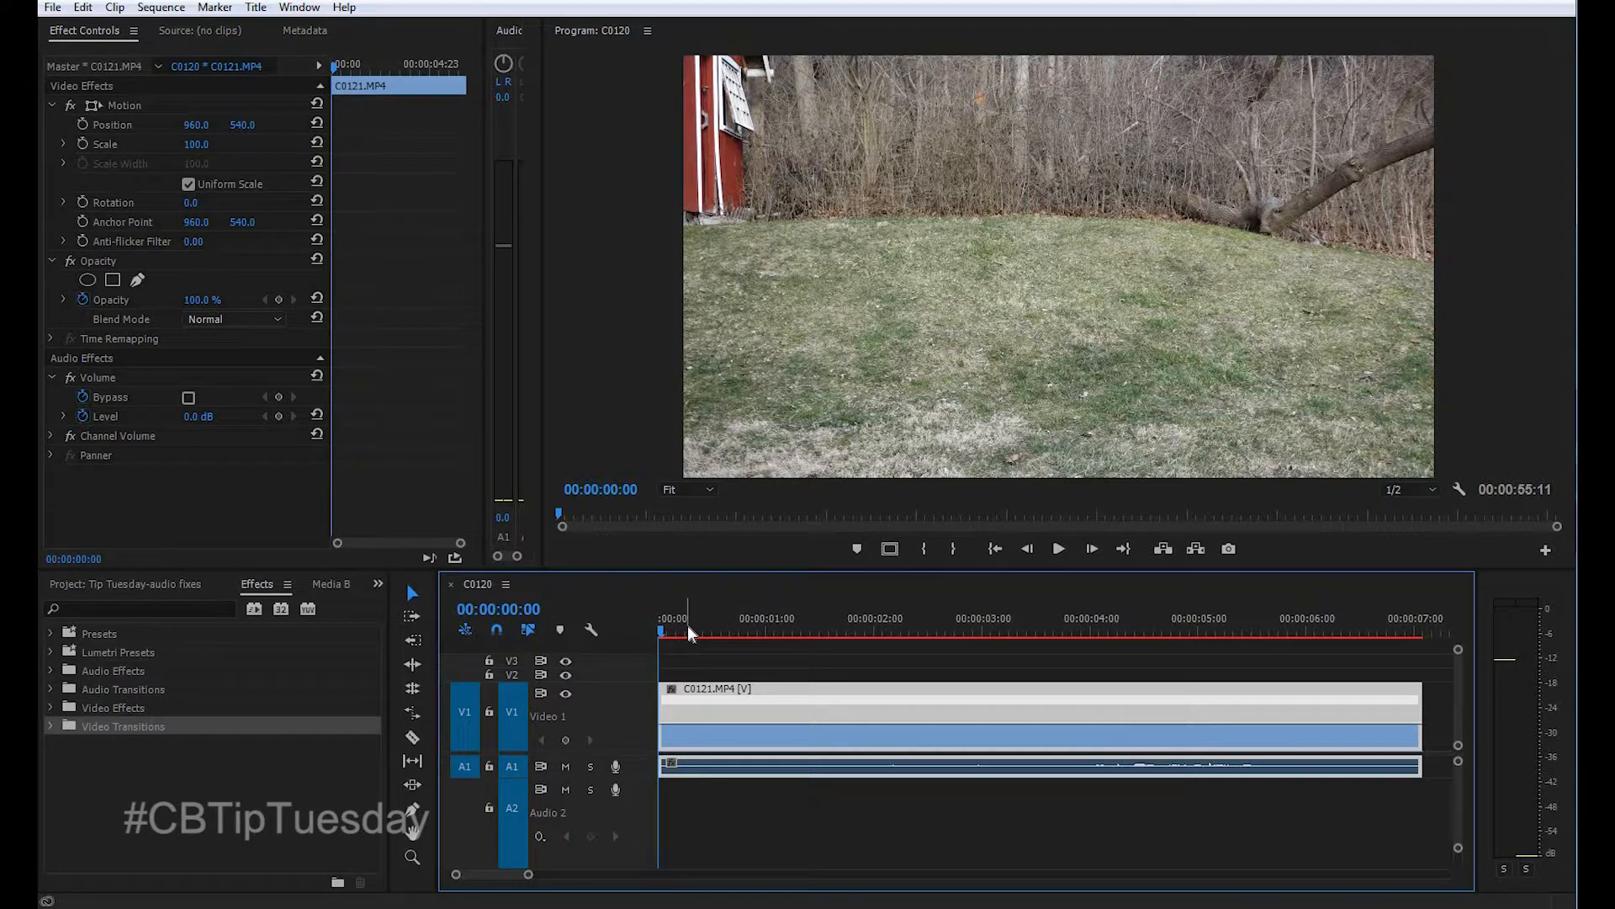
mouse_move(705, 616)
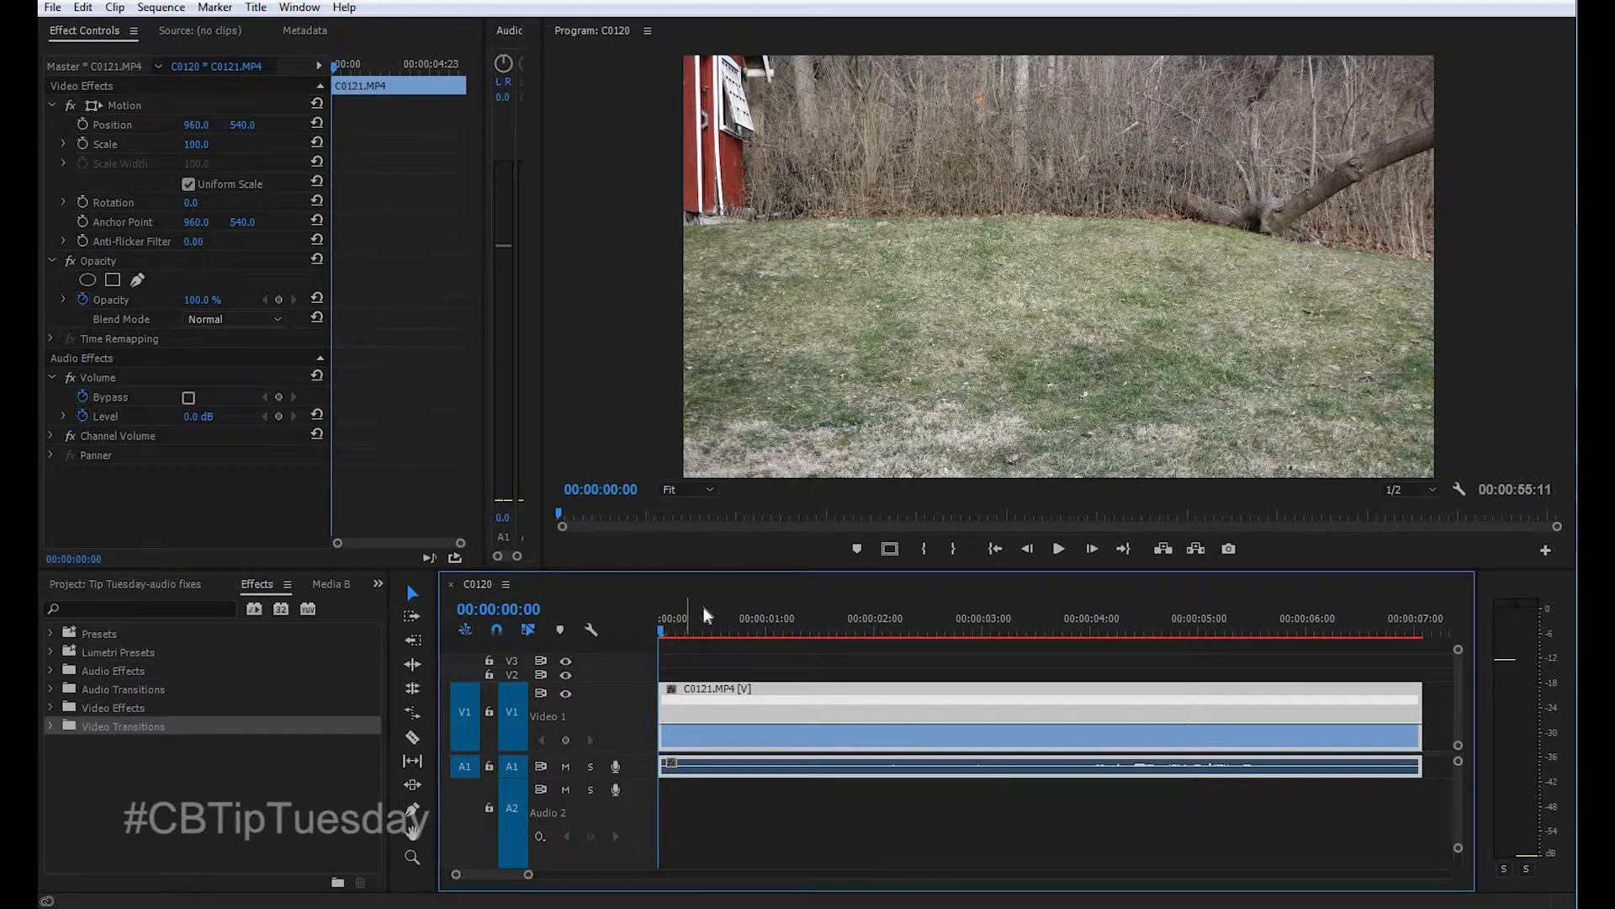
mouse_move(685, 655)
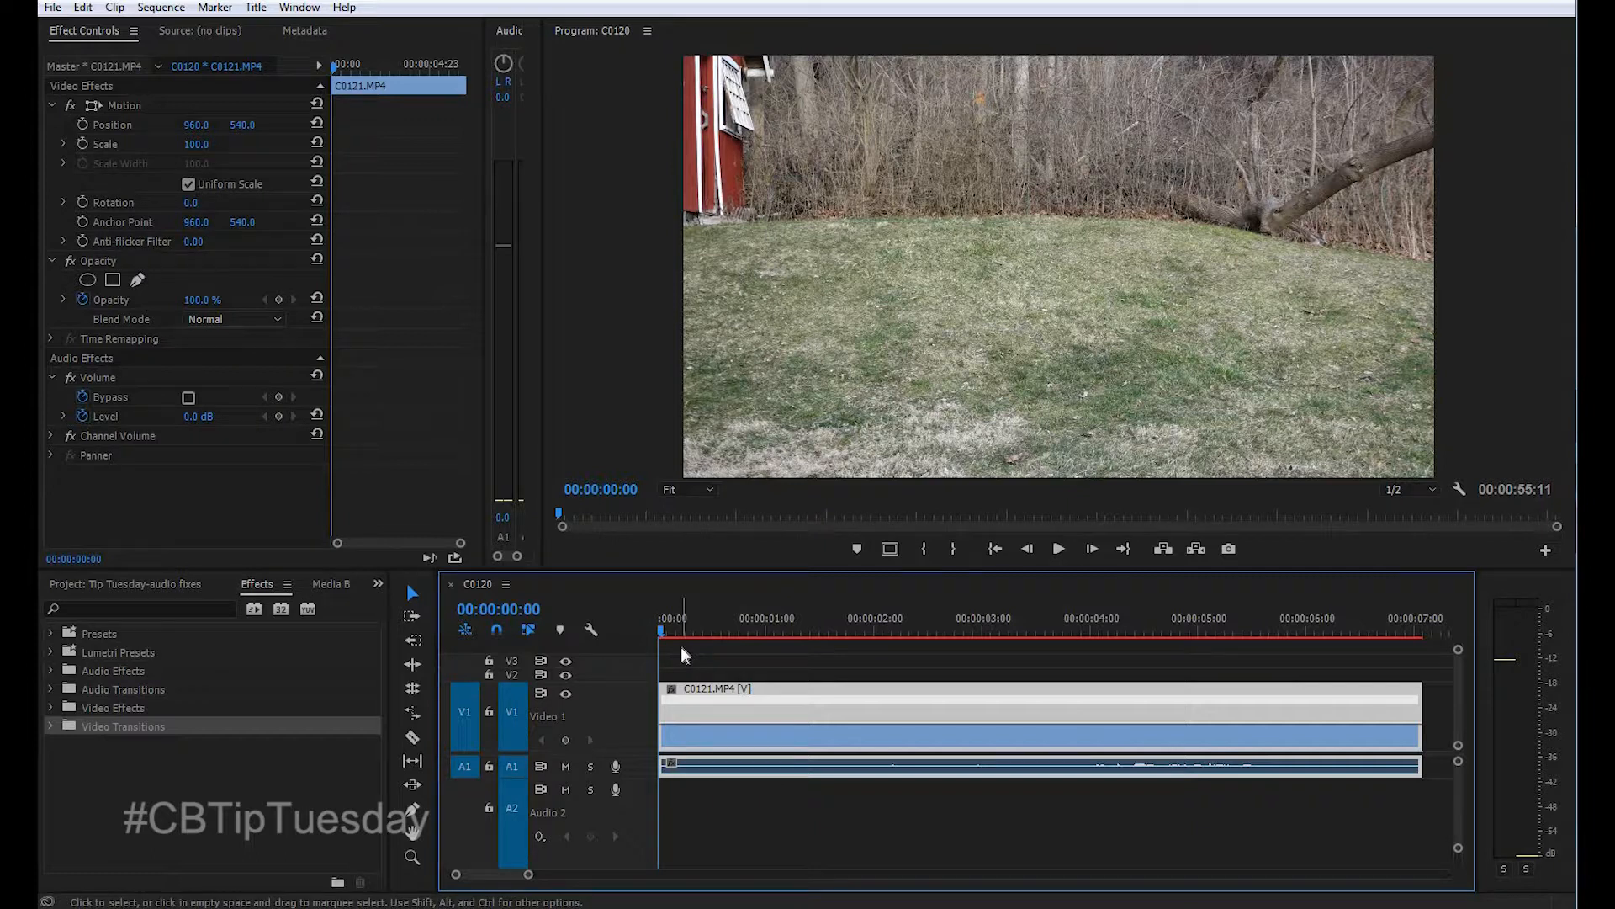
Step: Place a speed keyframe on clip C0121 at 00:00:00:20 where the cartwheel starts
left_click(1059, 549)
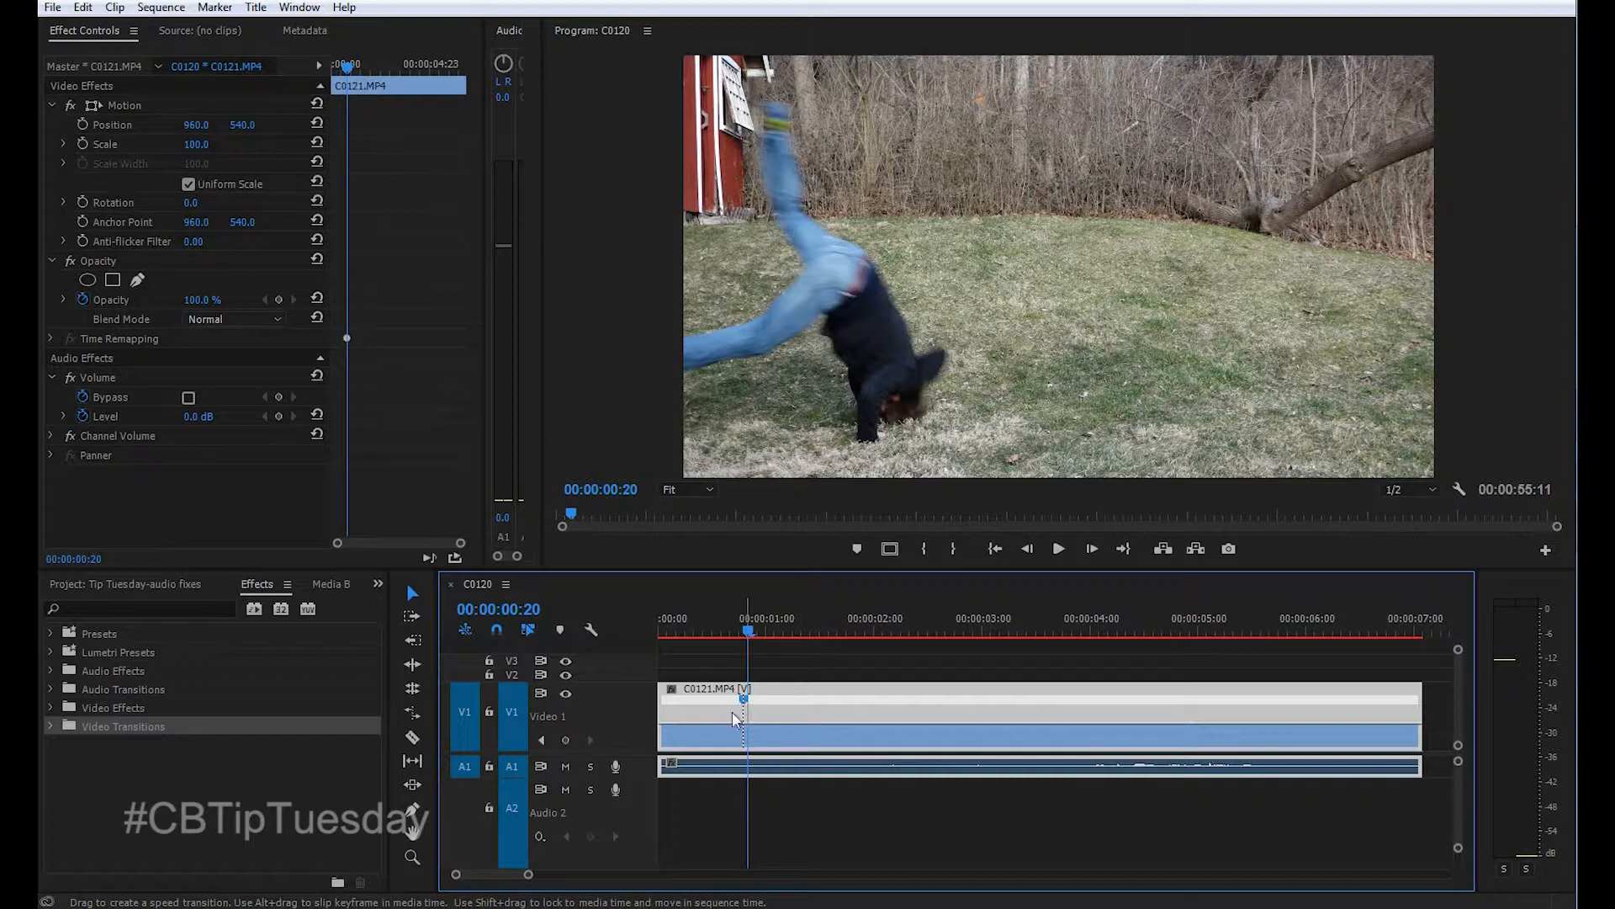
mouse_move(773, 599)
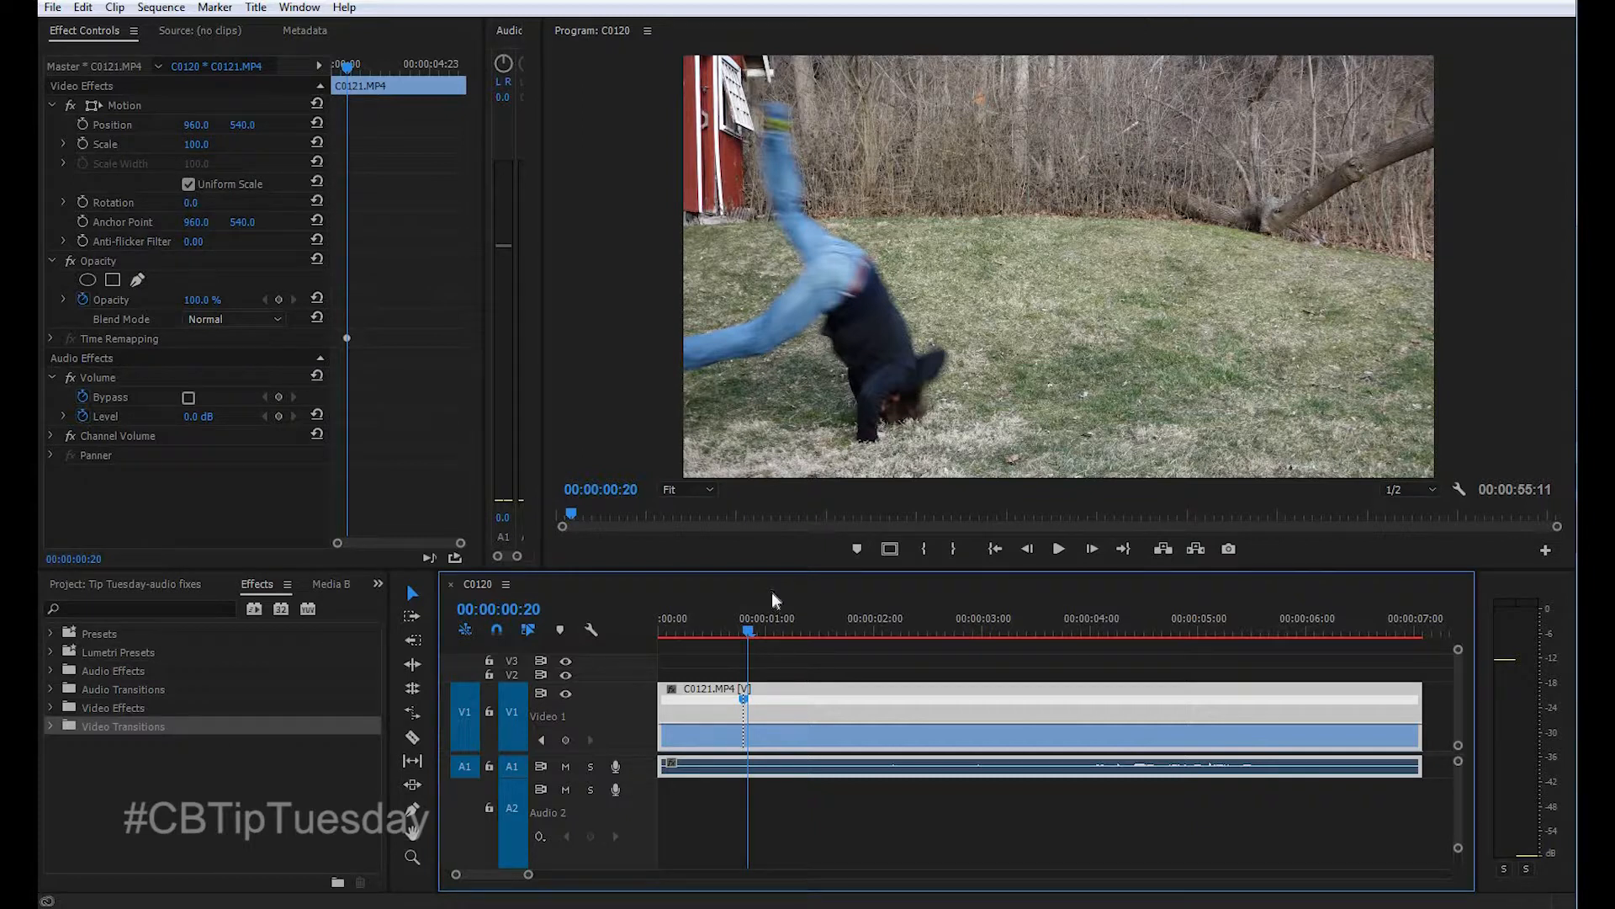
Step: Move the playhead to 00:00:01:14 just after the landing for the second keyframe
left_click(829, 631)
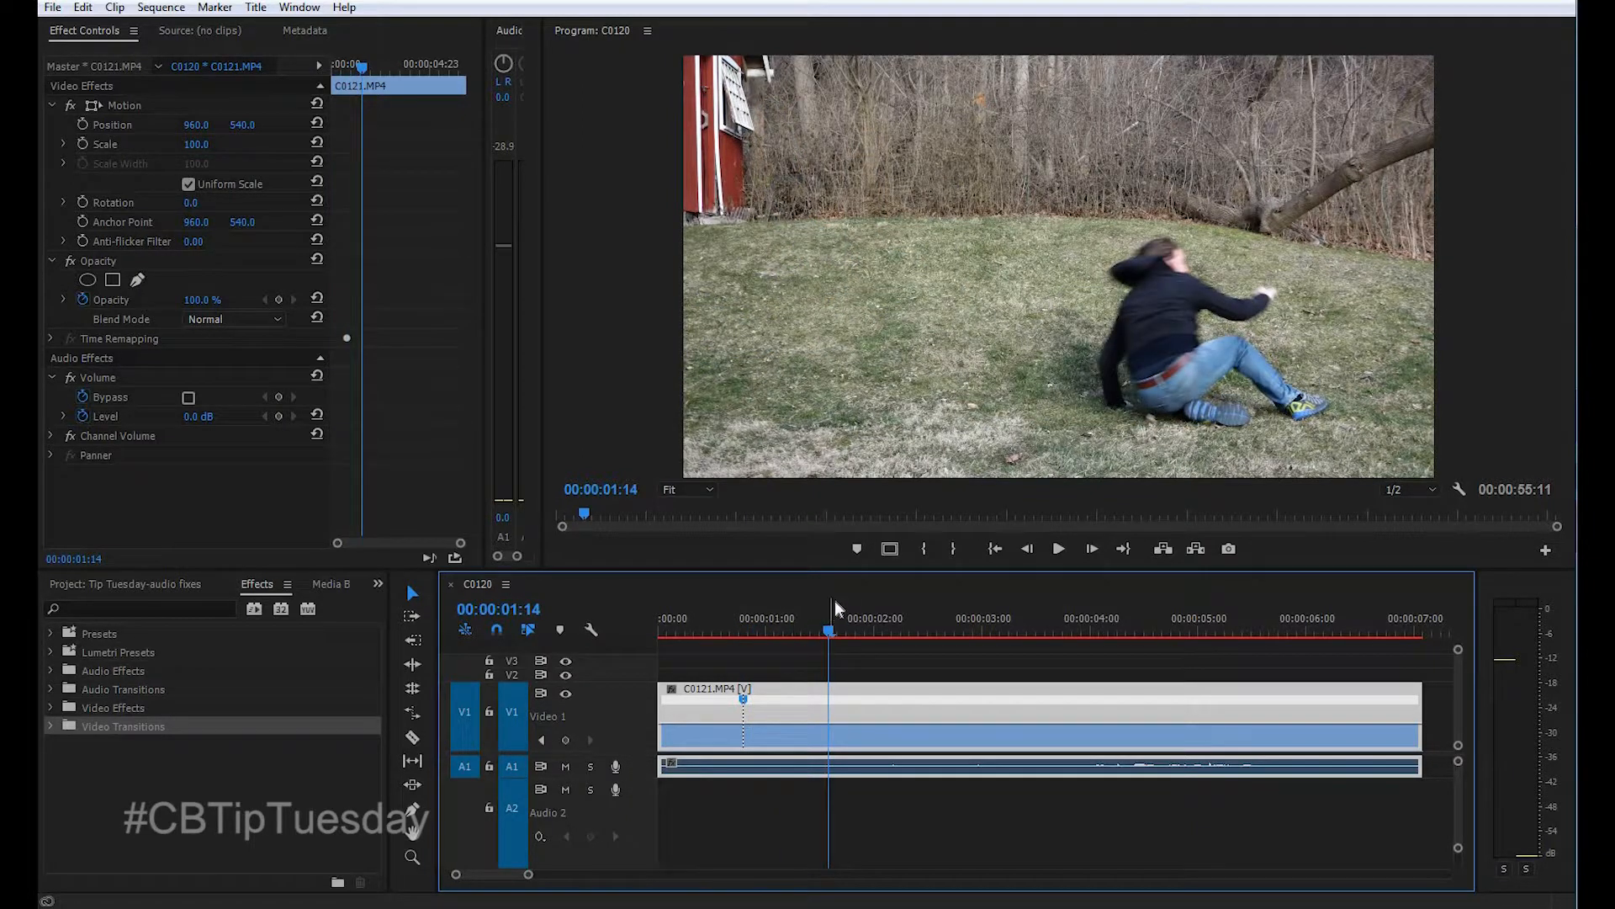
mouse_move(835, 722)
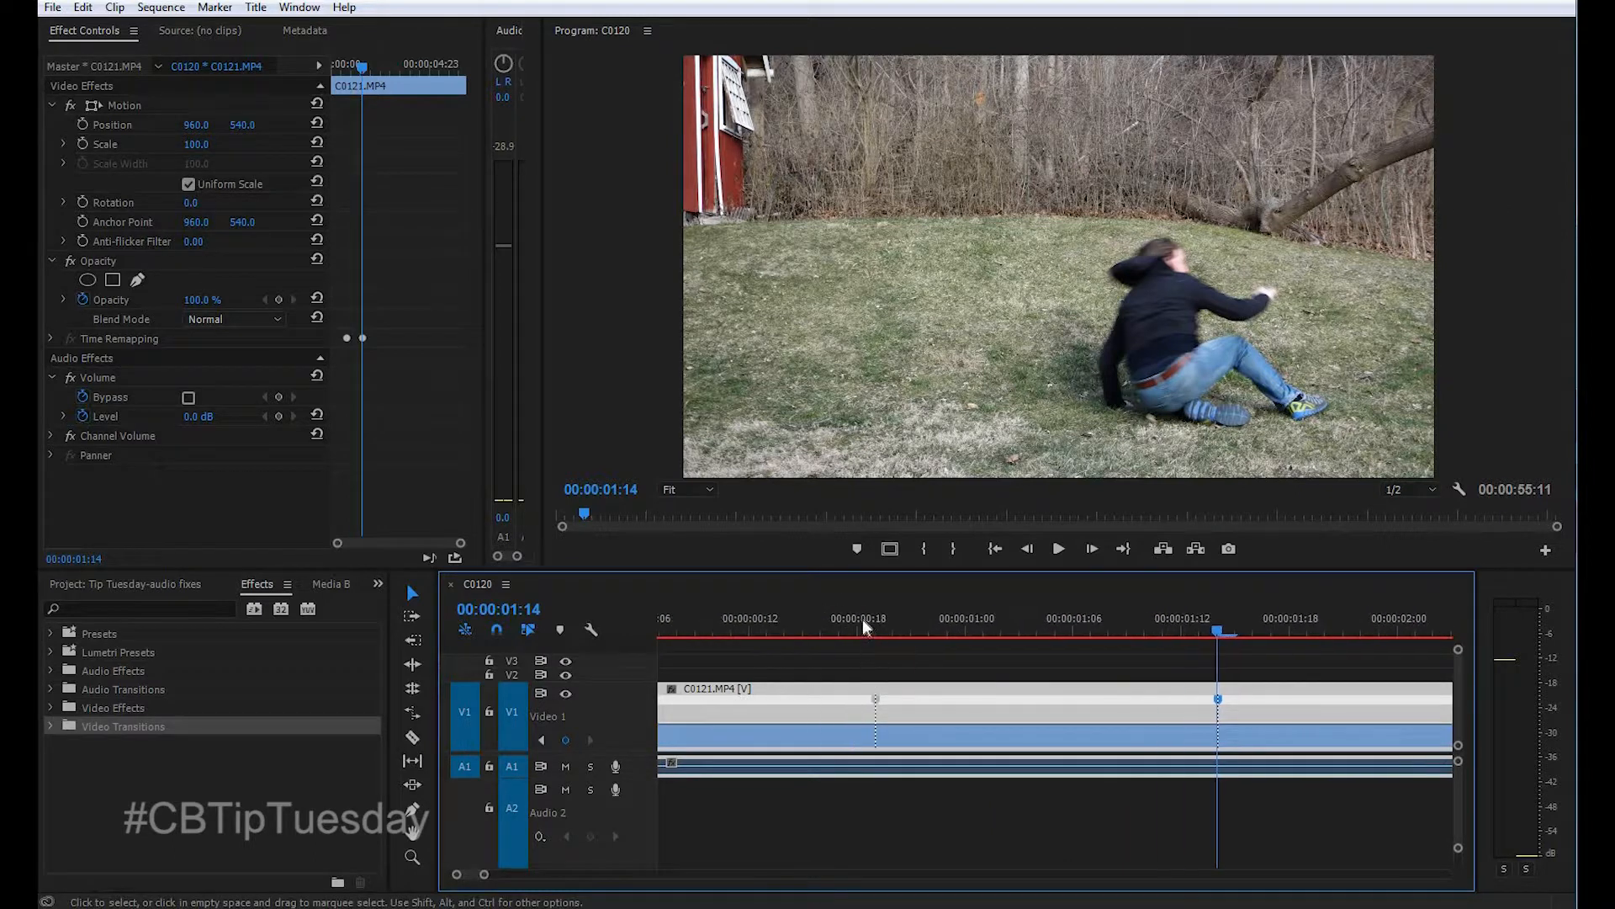
mouse_move(907, 708)
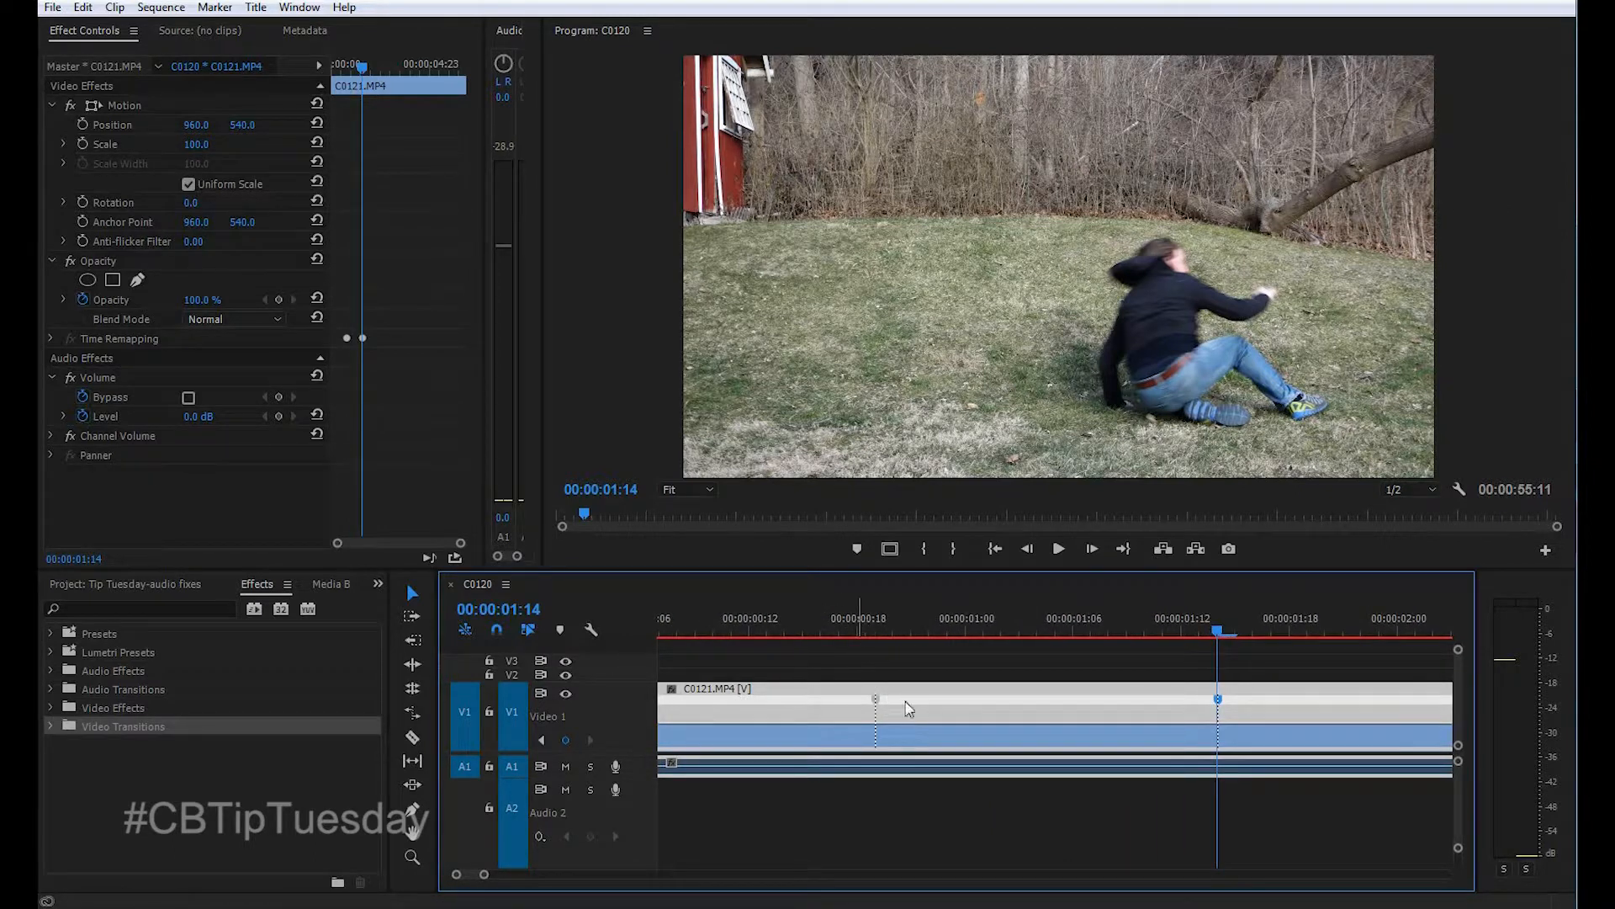
mouse_move(1071, 709)
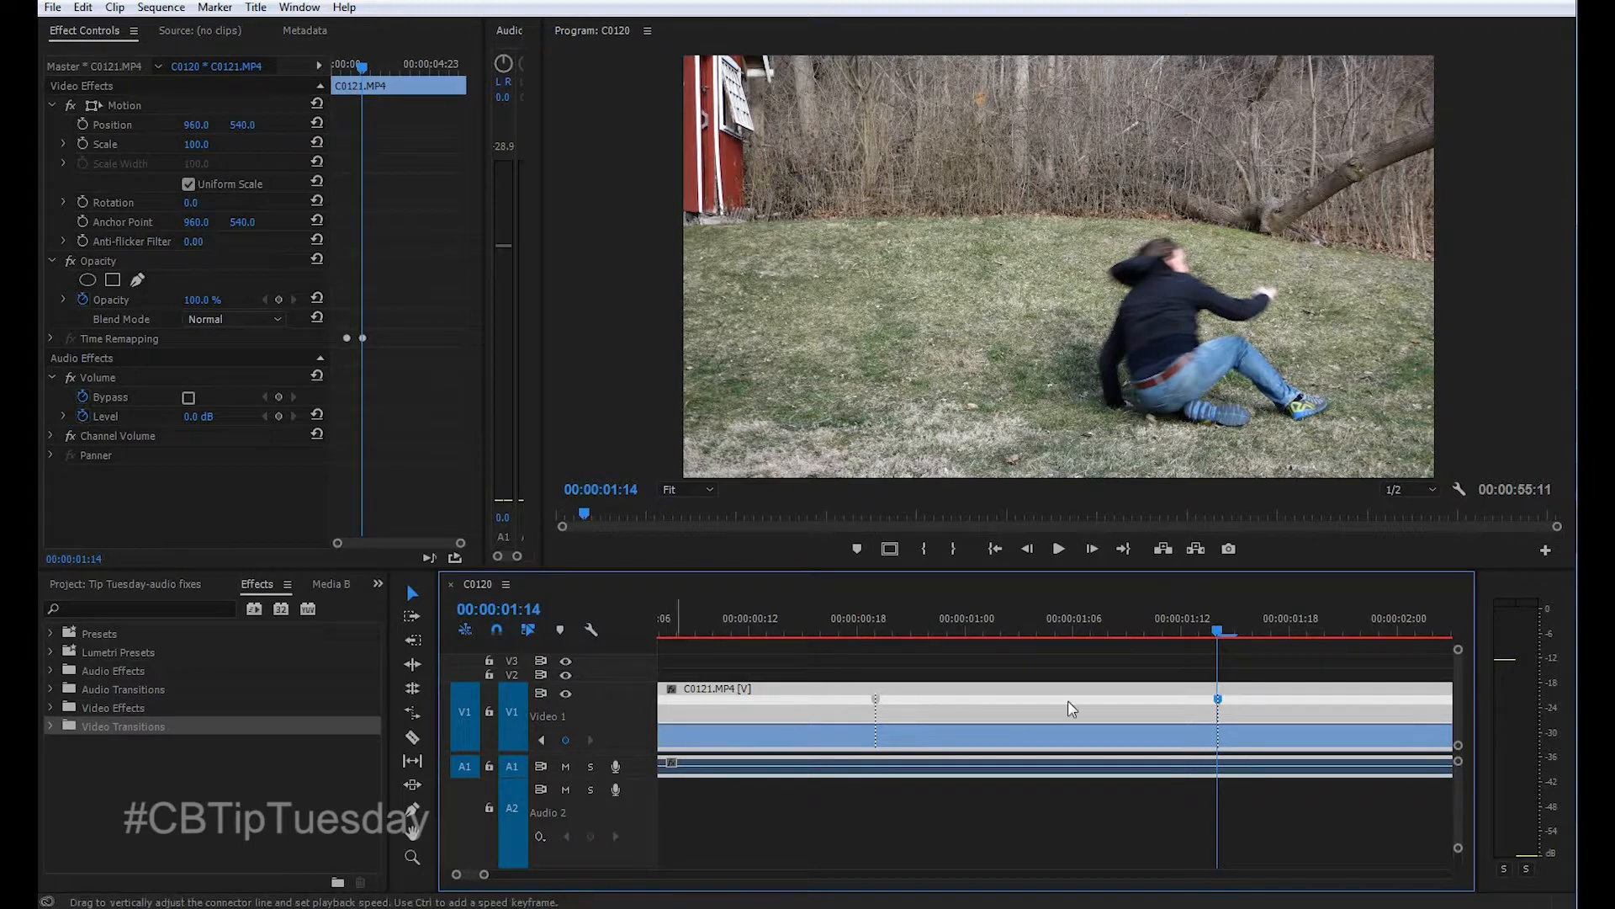
mouse_move(1144, 699)
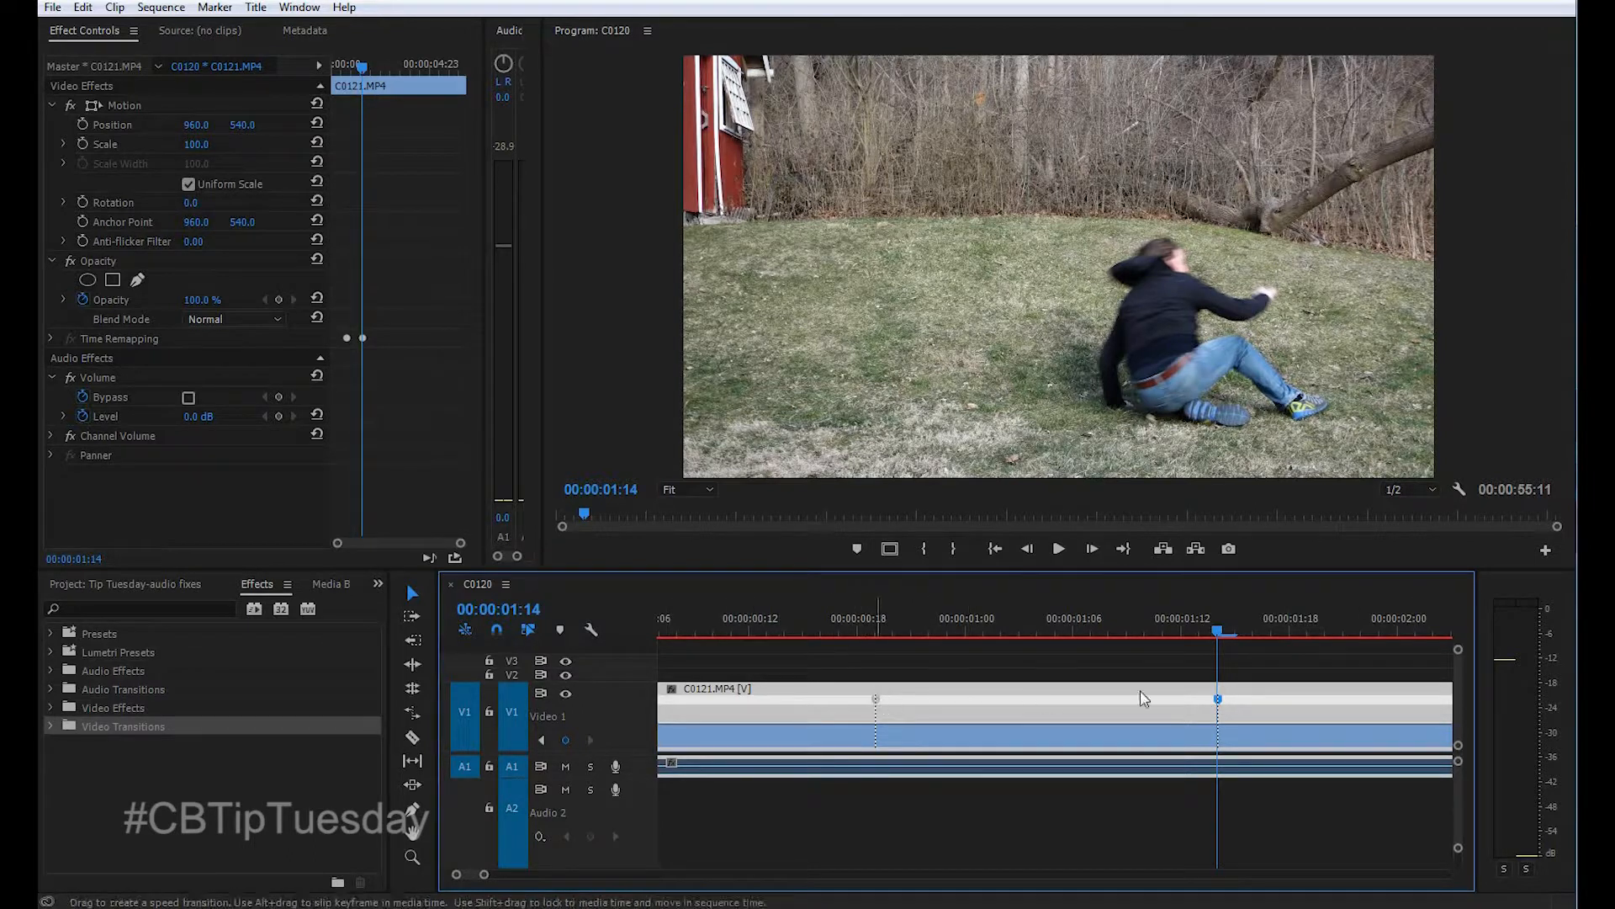
mouse_move(1067, 732)
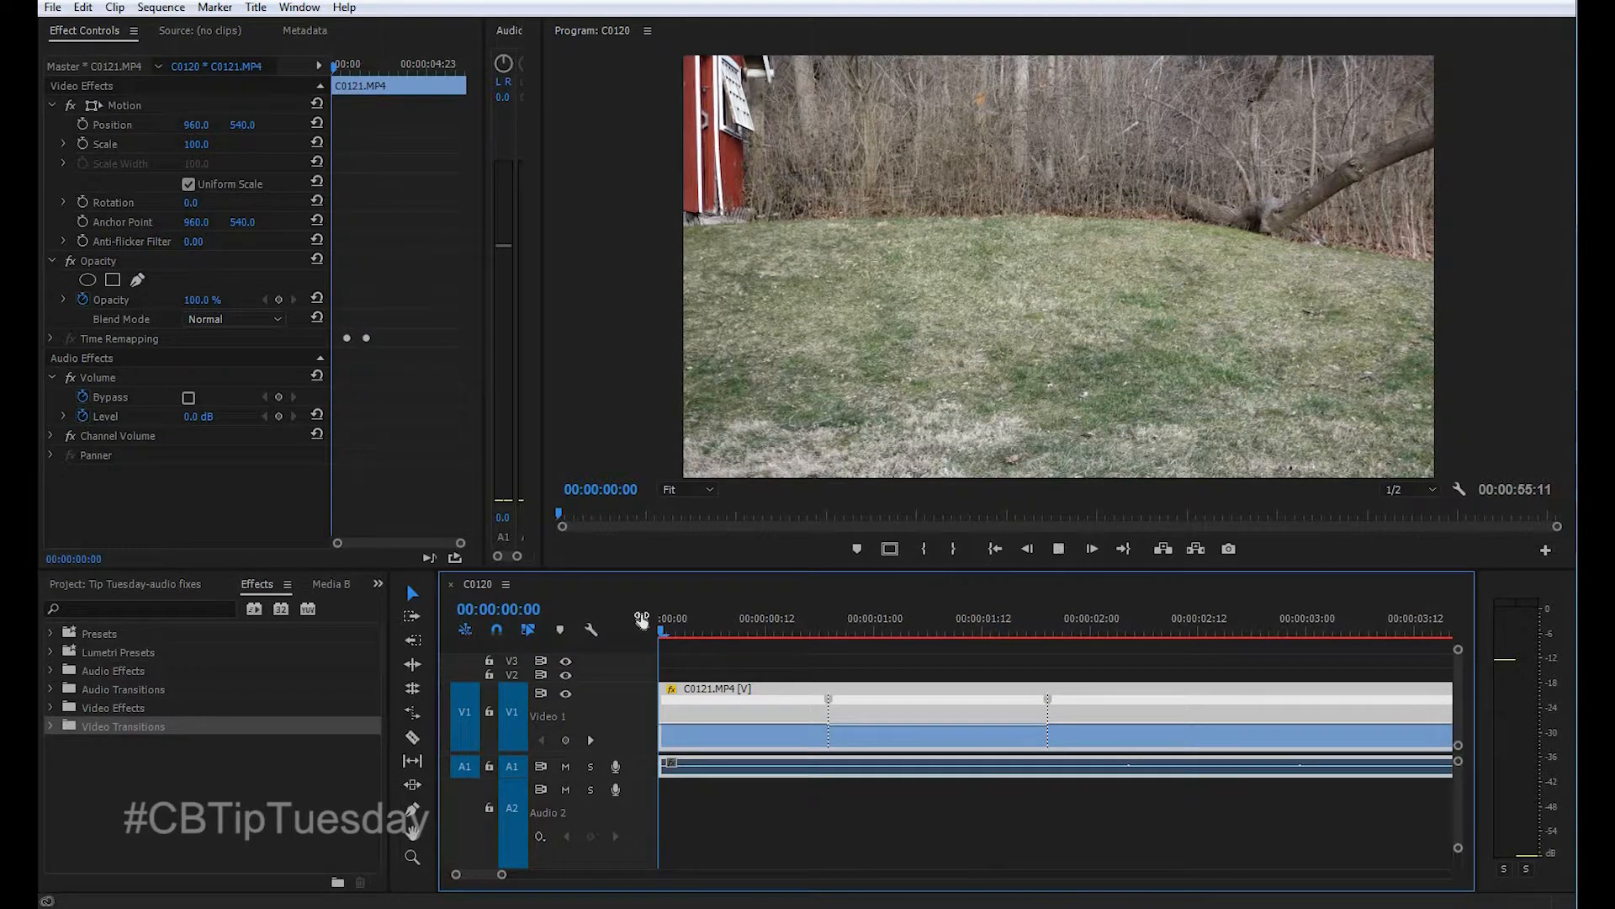
Step: Replay the clip from its start to review the slowed cartwheel between both keyframes
left_click(1092, 617)
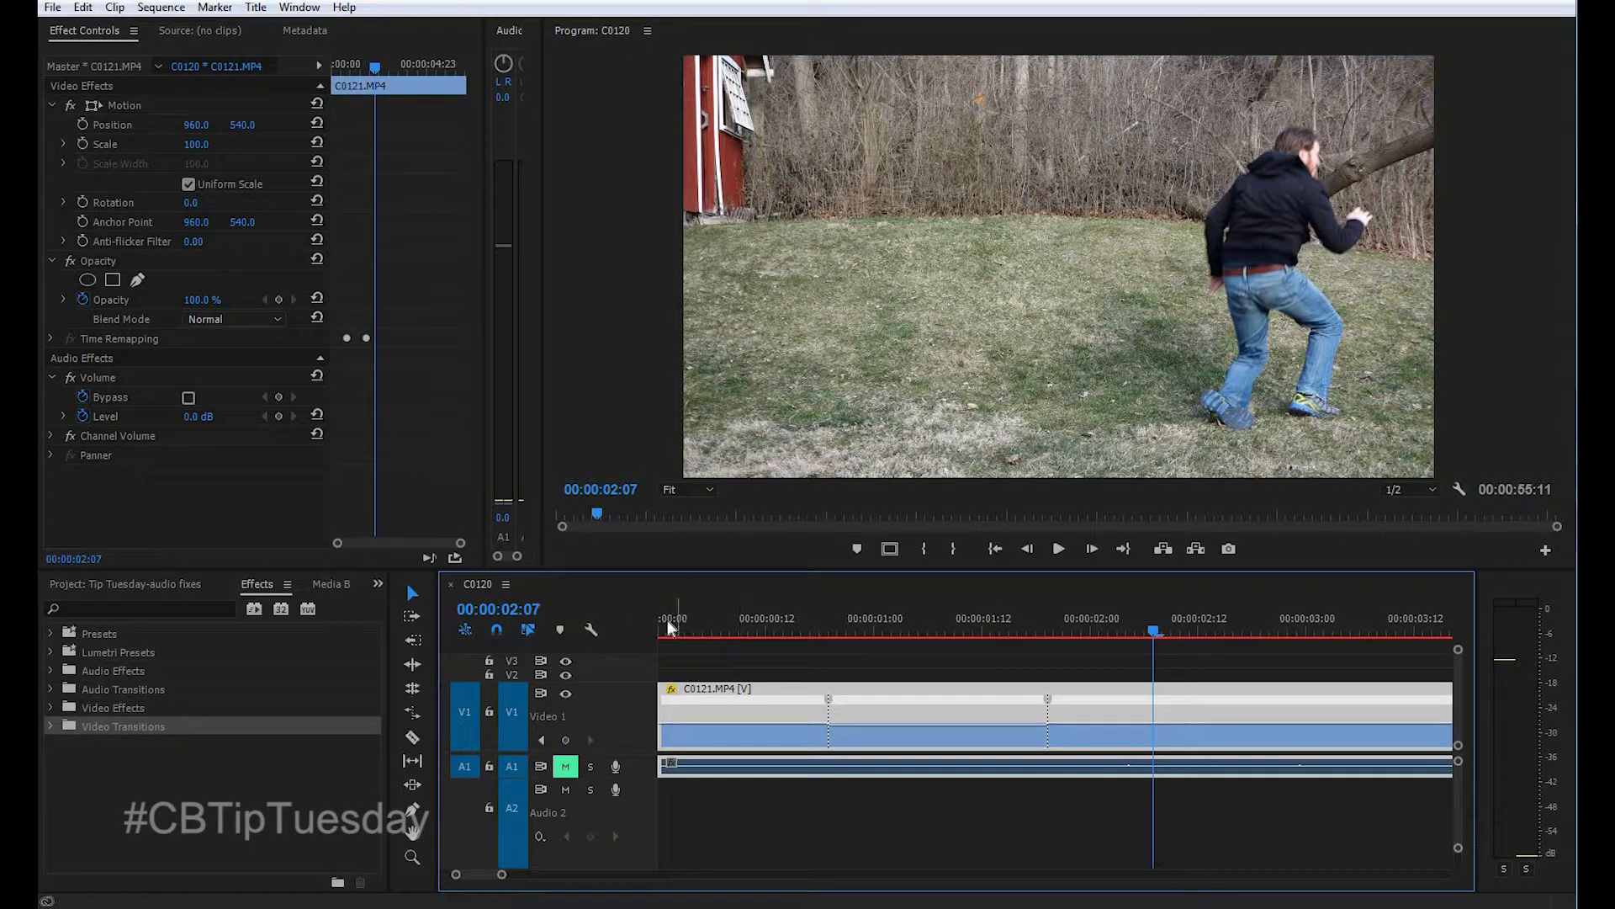
left_click(1058, 548)
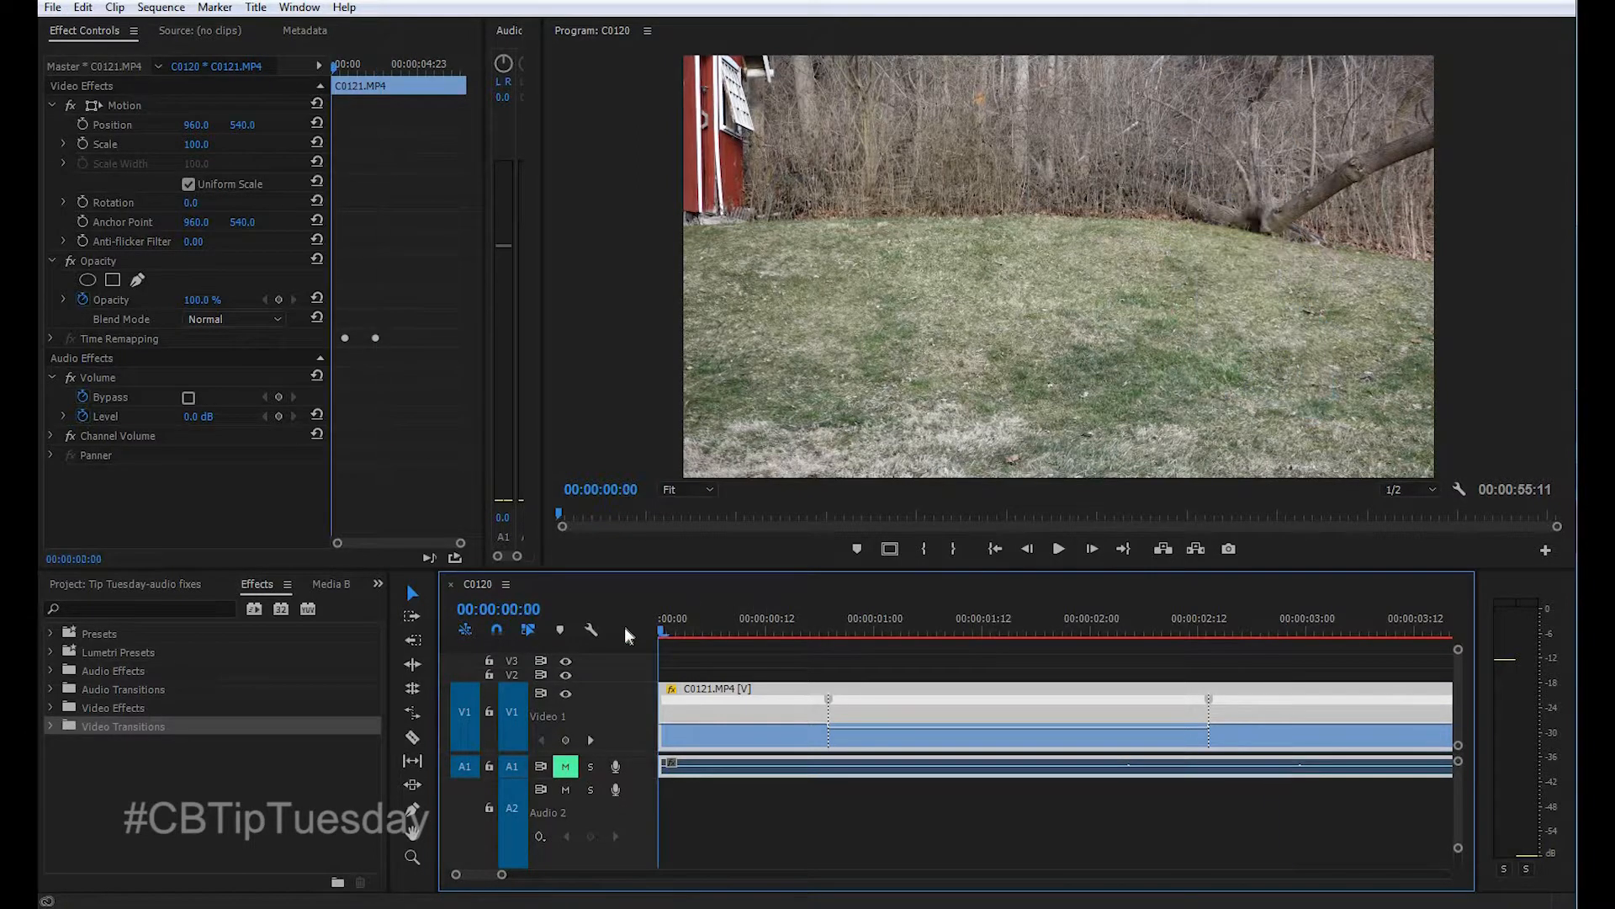
left_click(1059, 548)
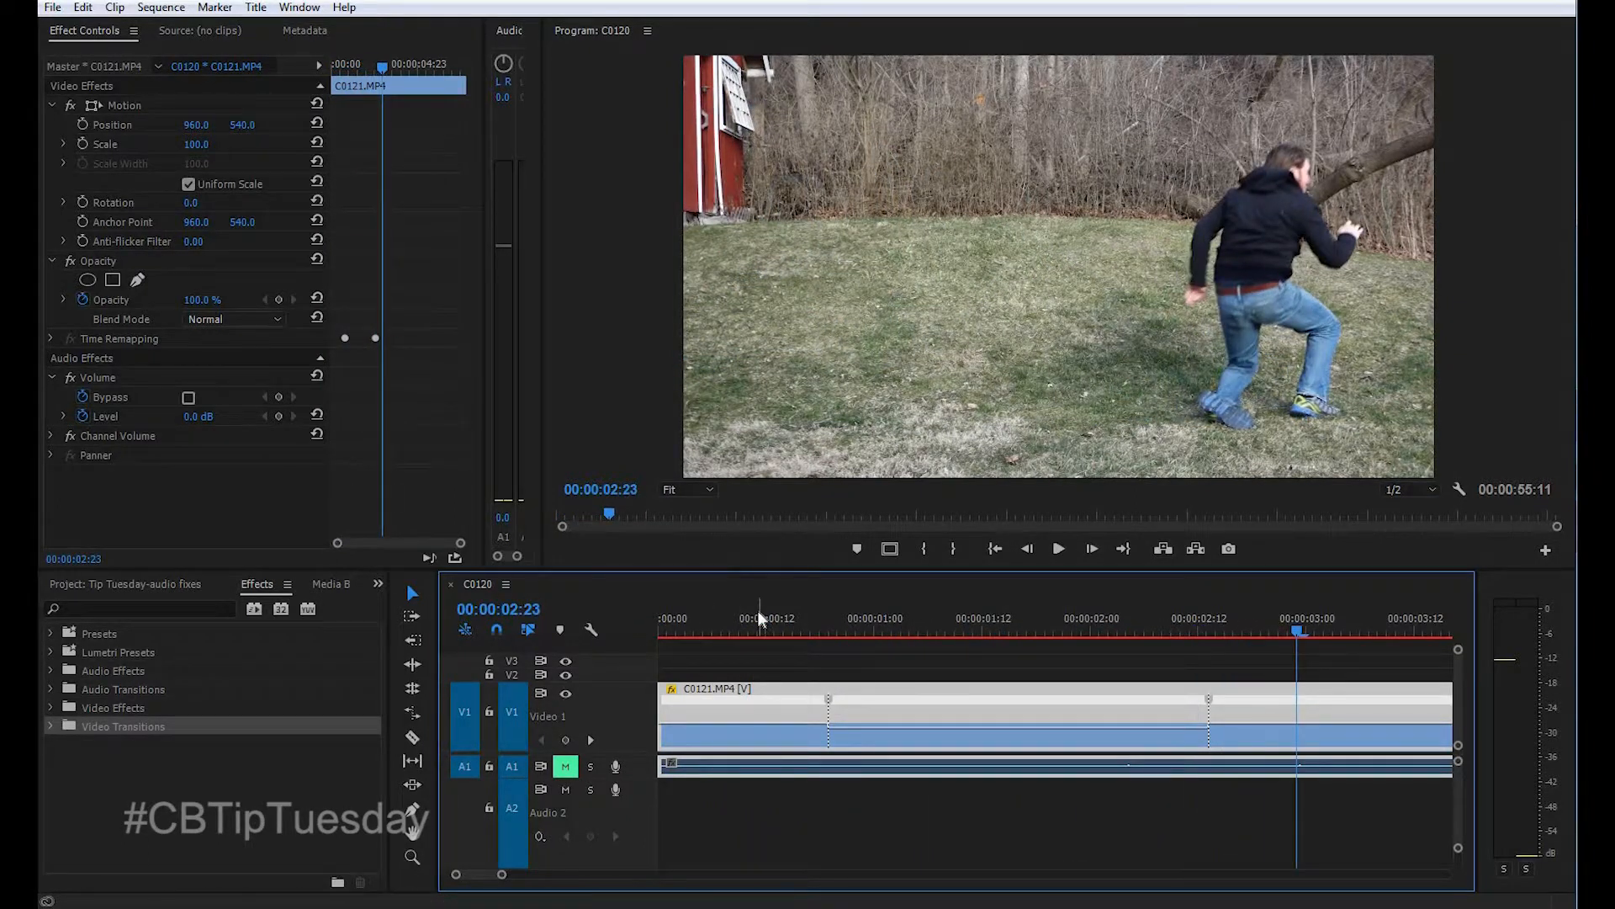
left_click(865, 631)
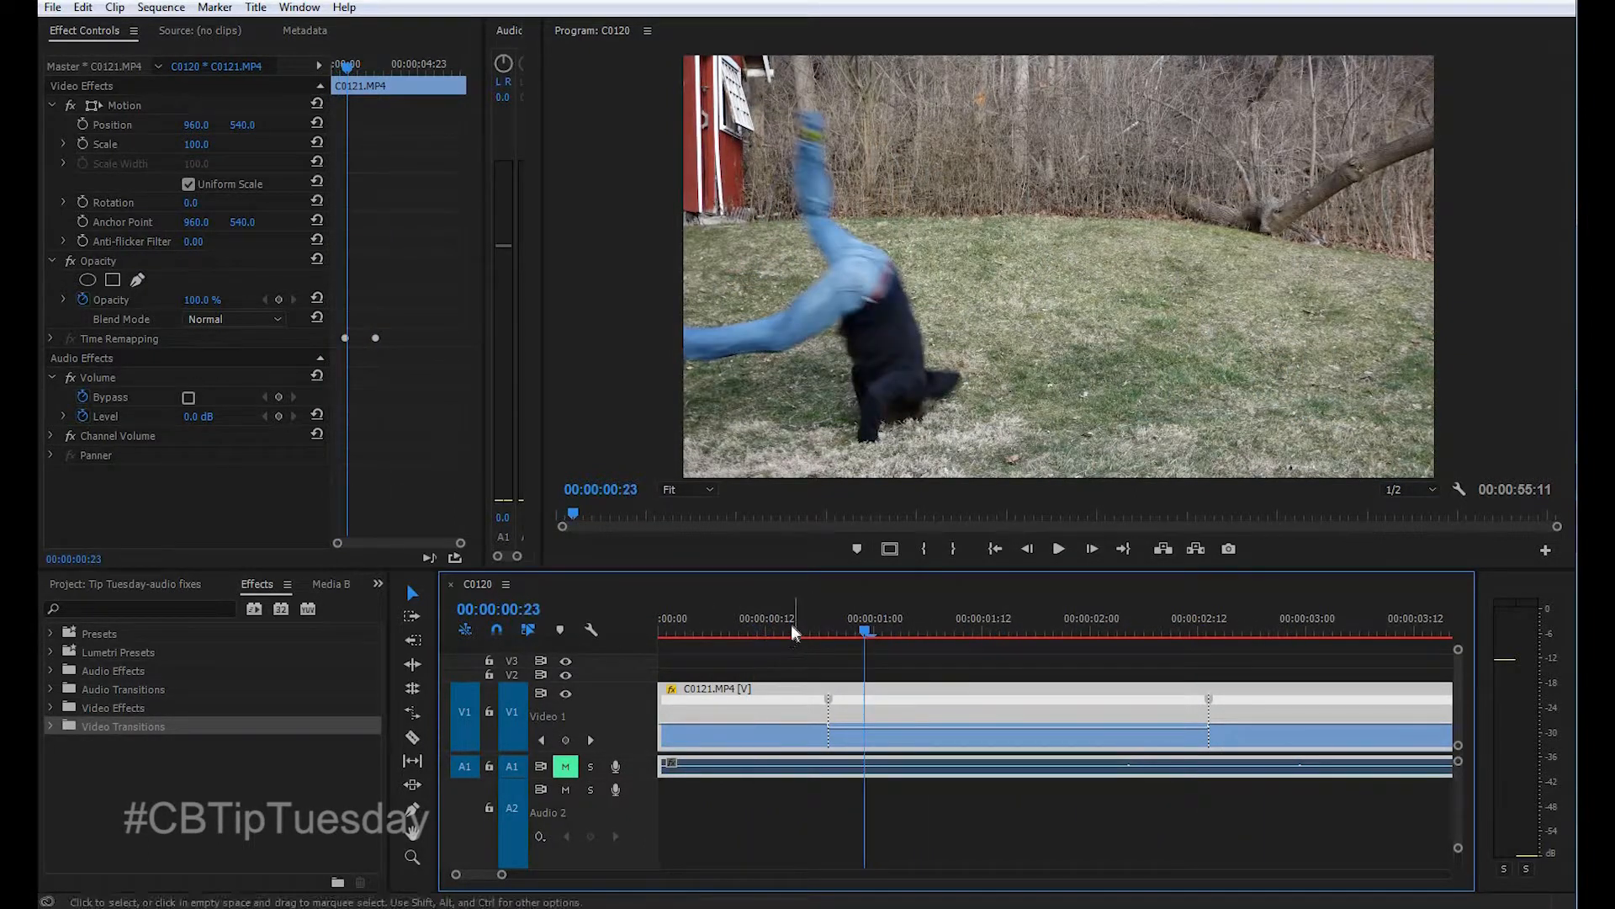
left_click(747, 618)
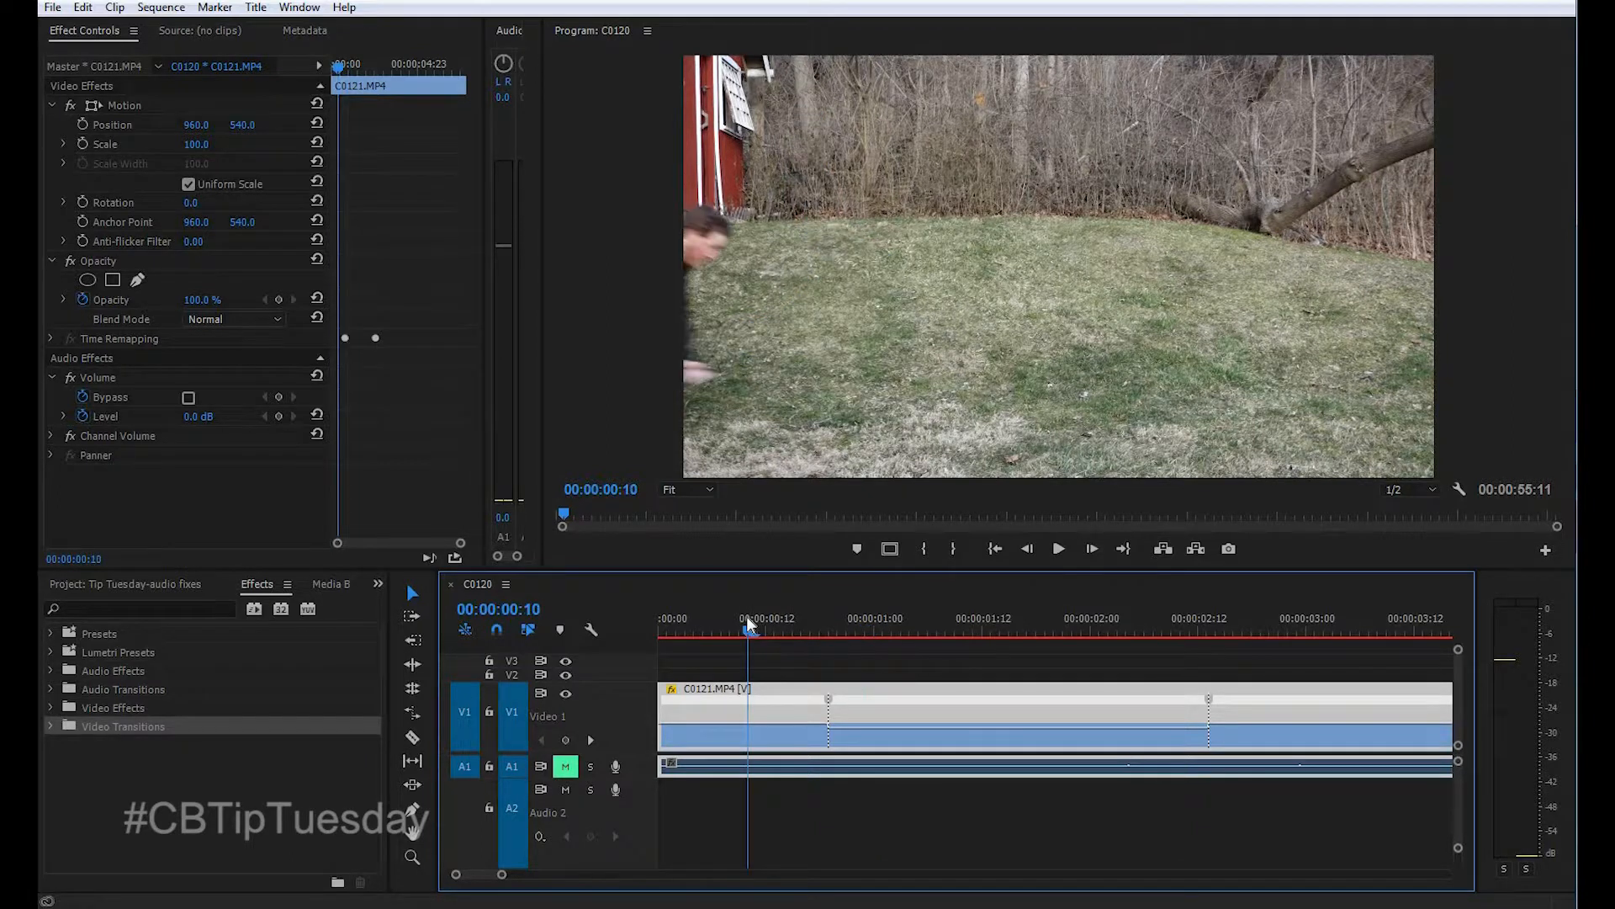
Step: Split the first speed keyframe into a ramp easing the clip into slow motion
left_click(999, 617)
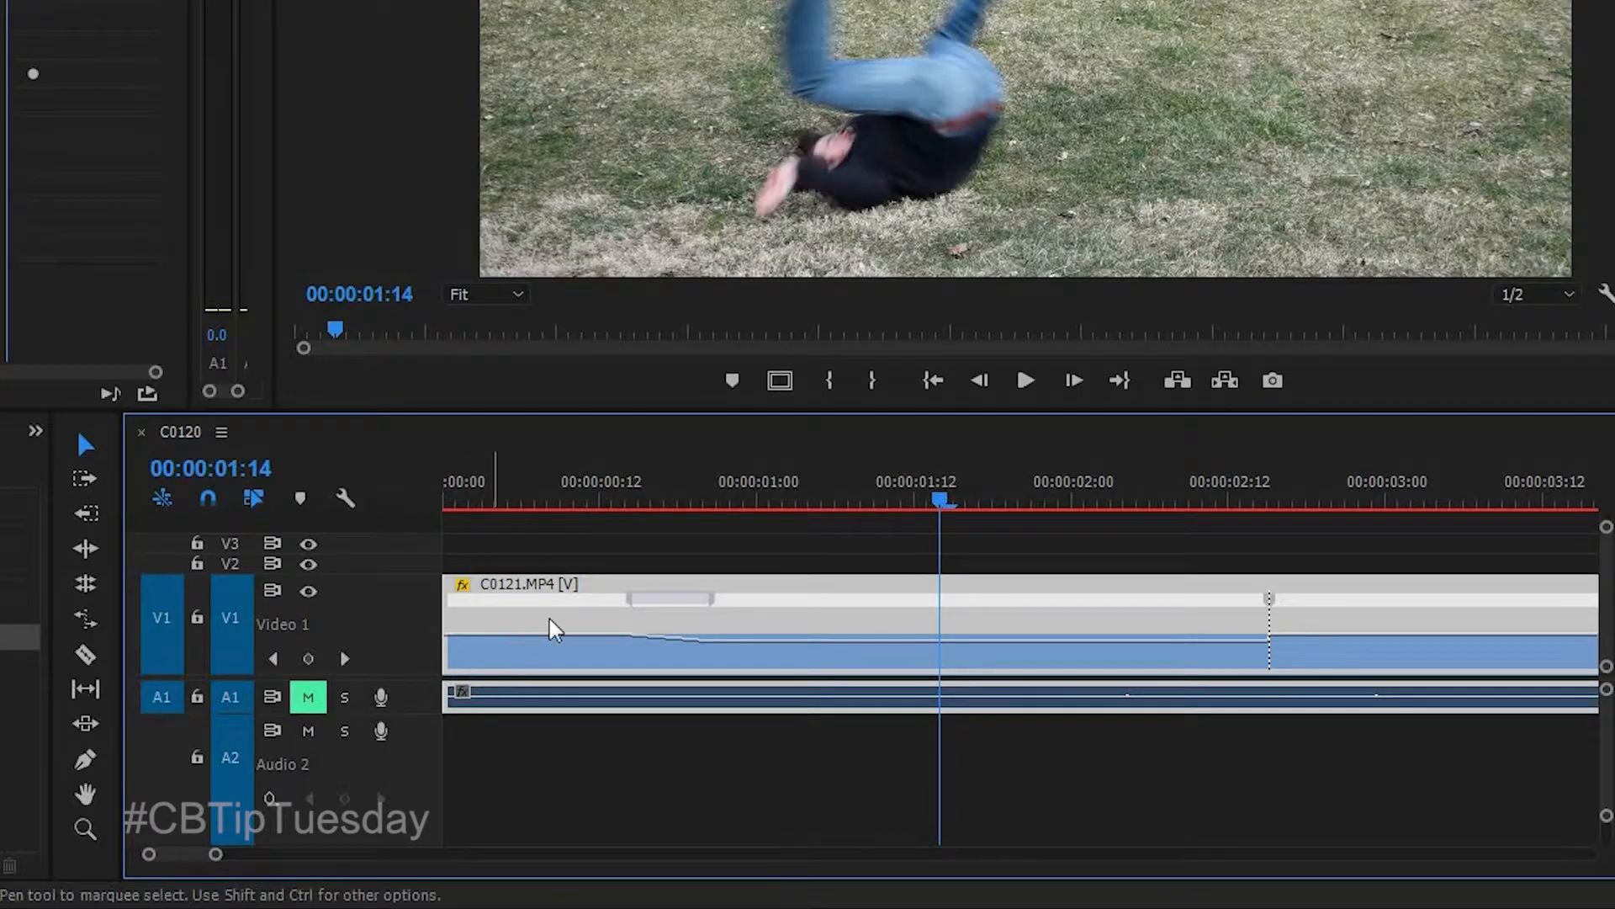
mouse_move(671, 660)
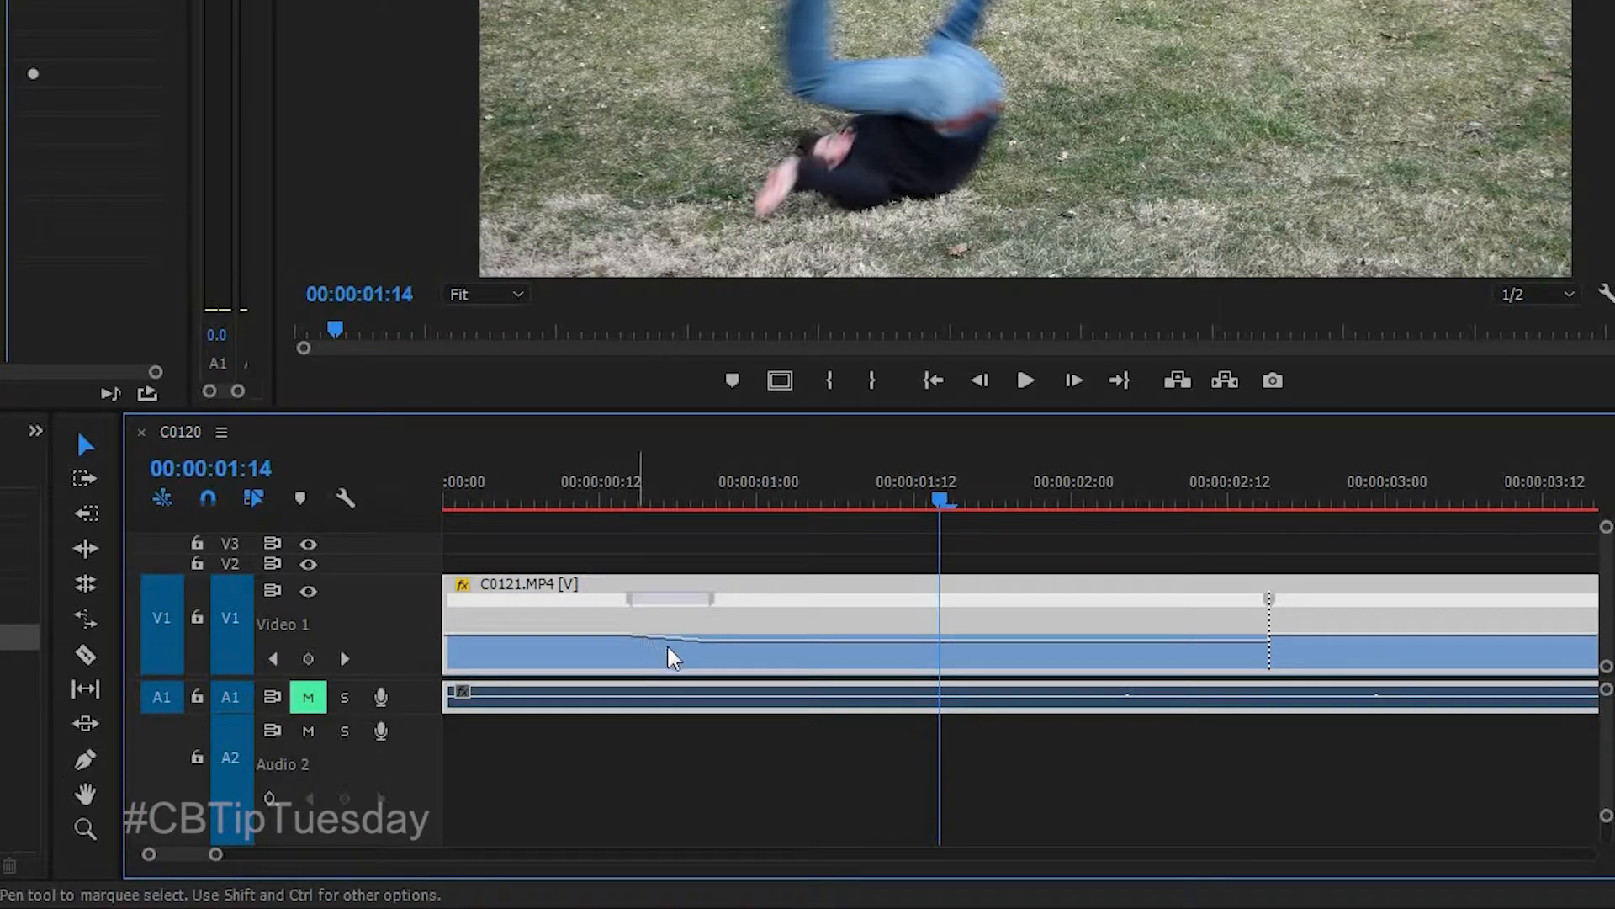
mouse_move(1035, 660)
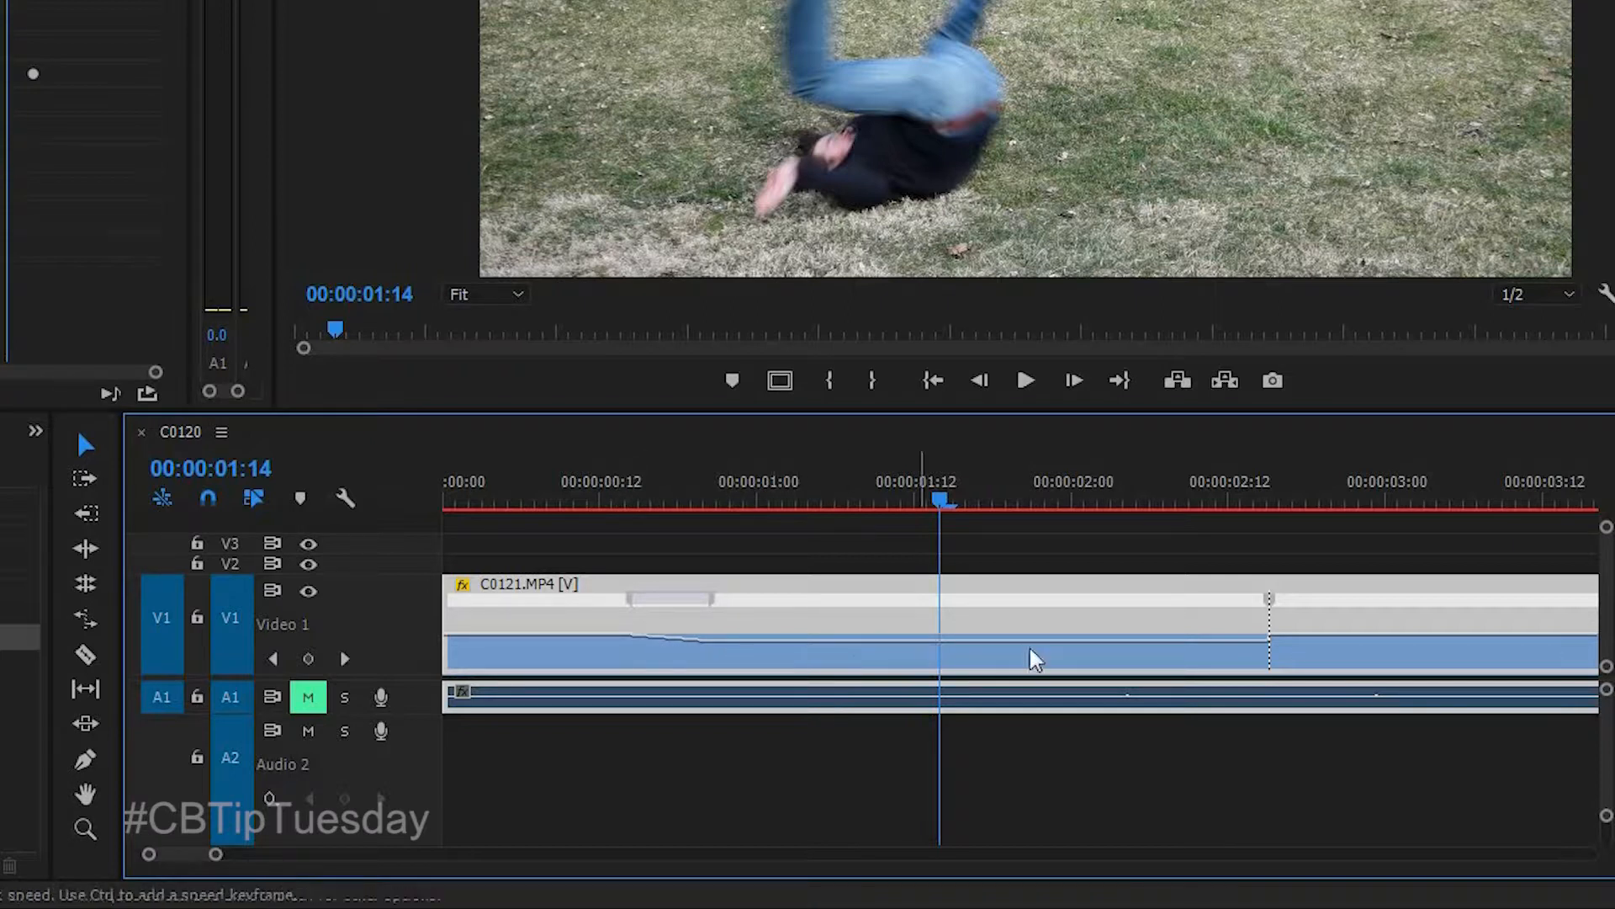
mouse_move(659, 601)
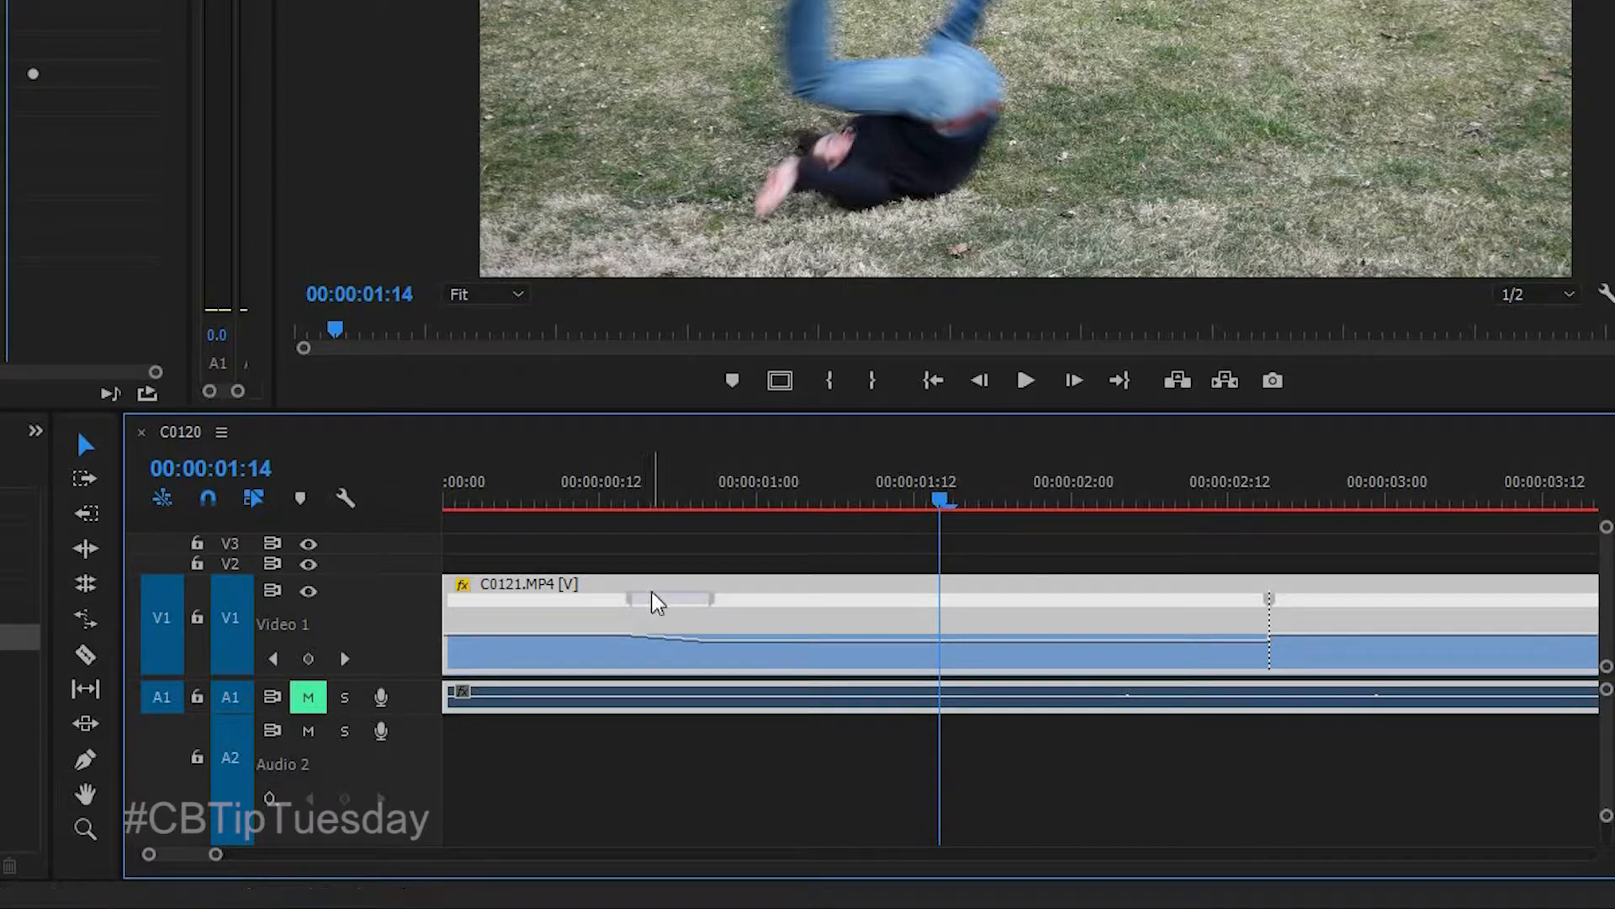
mouse_move(514, 501)
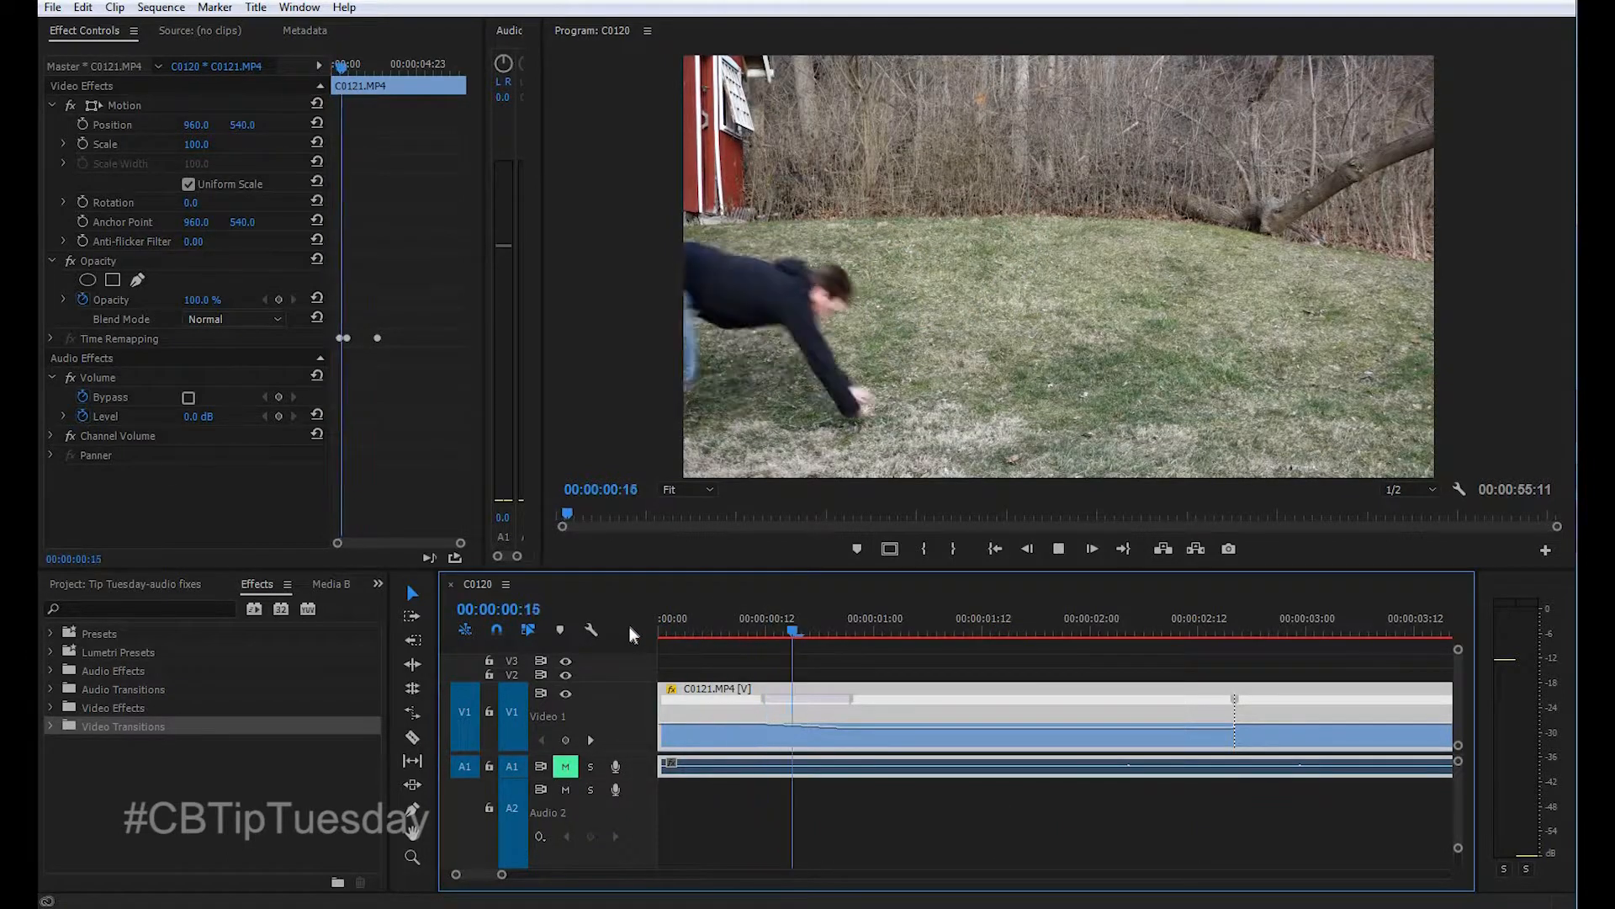
Step: Move to 00:00:03:16 and split the second speed keyframe into a ramp back to normal speed
left_click(1224, 631)
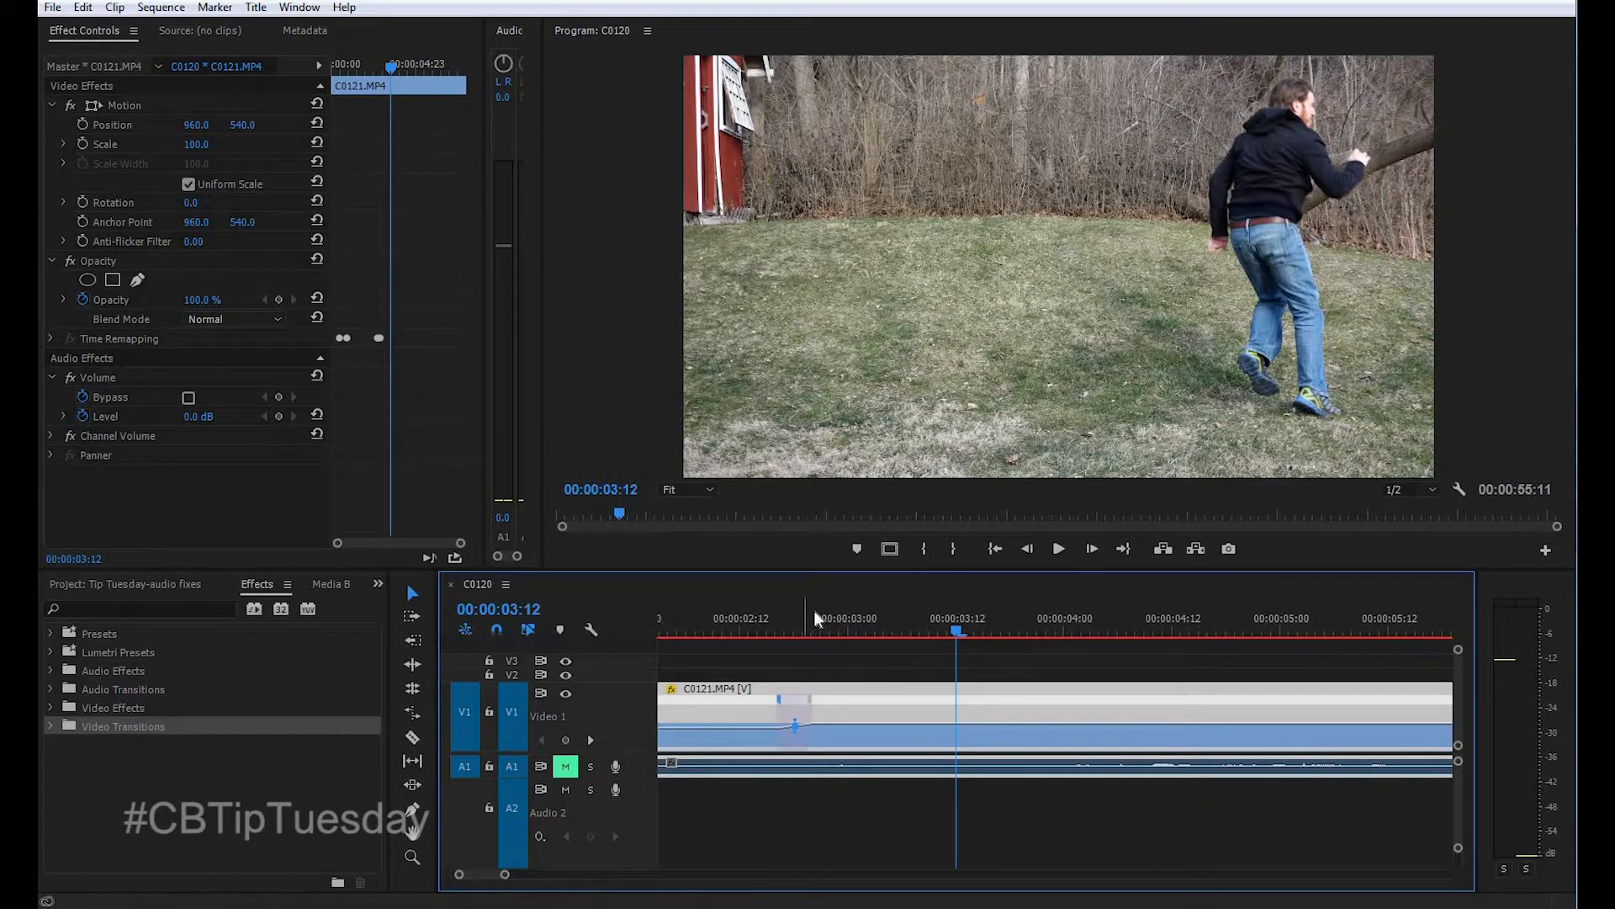
left_click(883, 631)
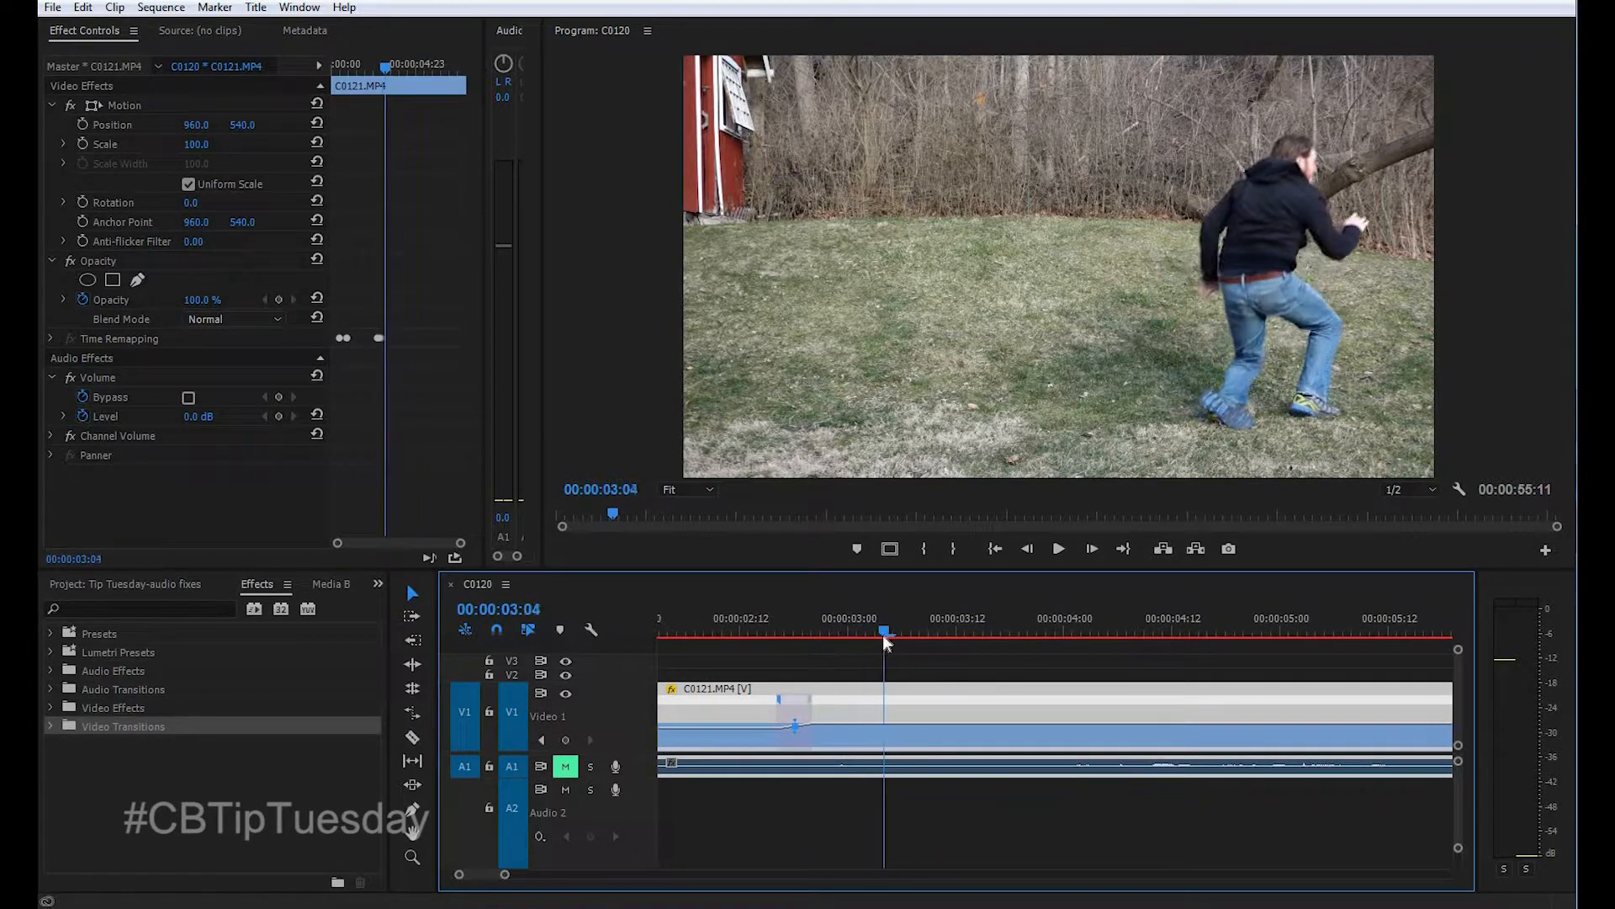
left_click(1058, 549)
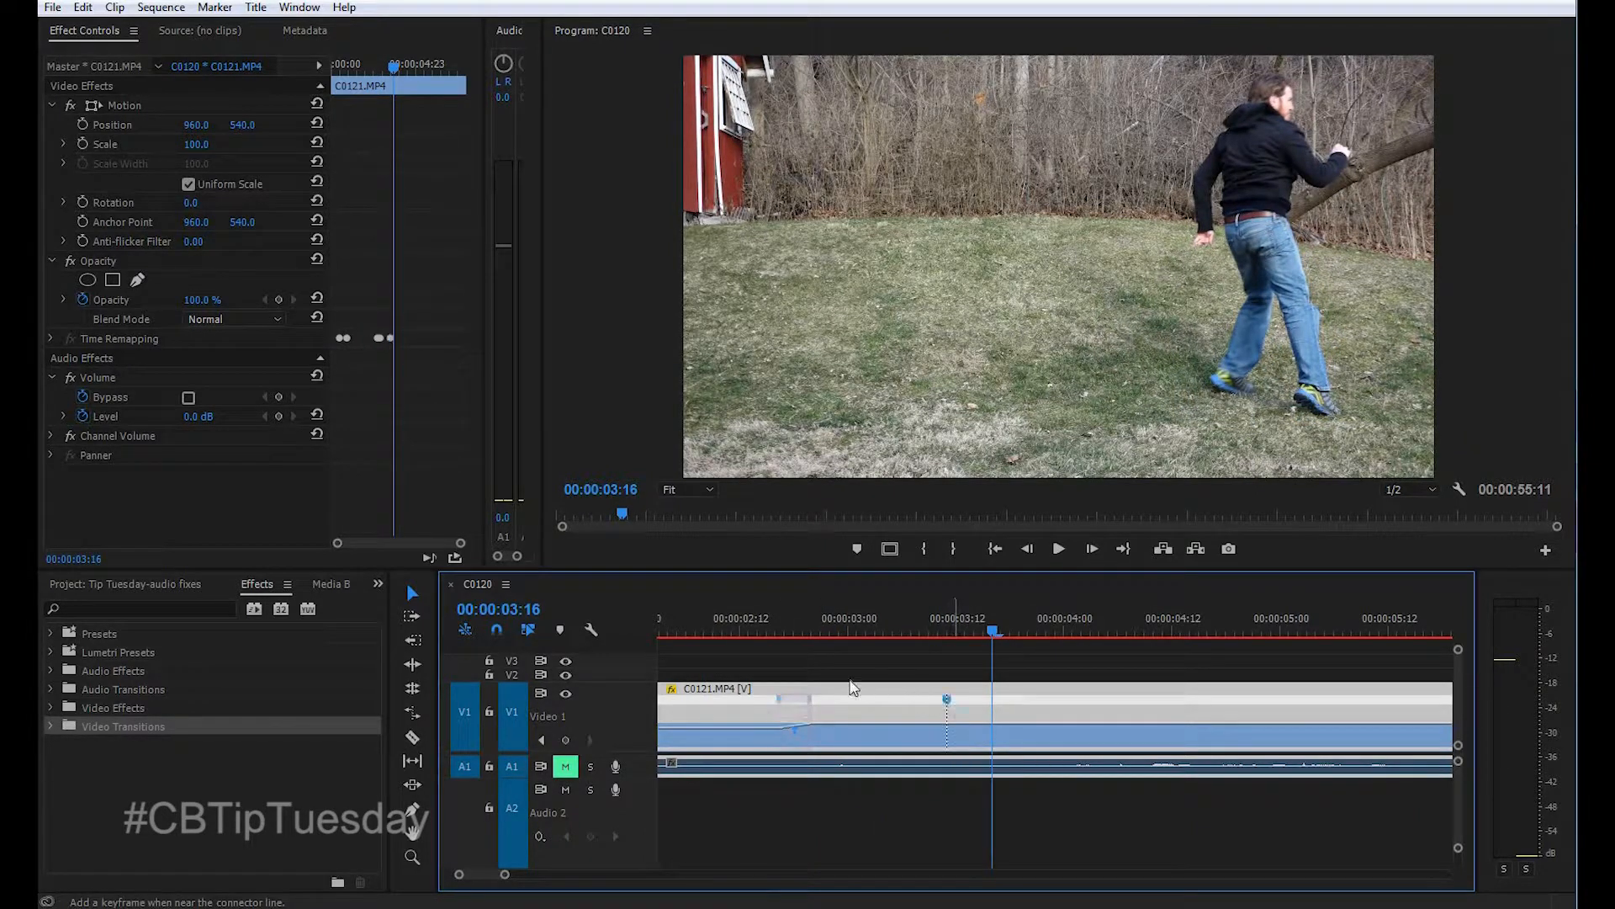
mouse_move(916, 732)
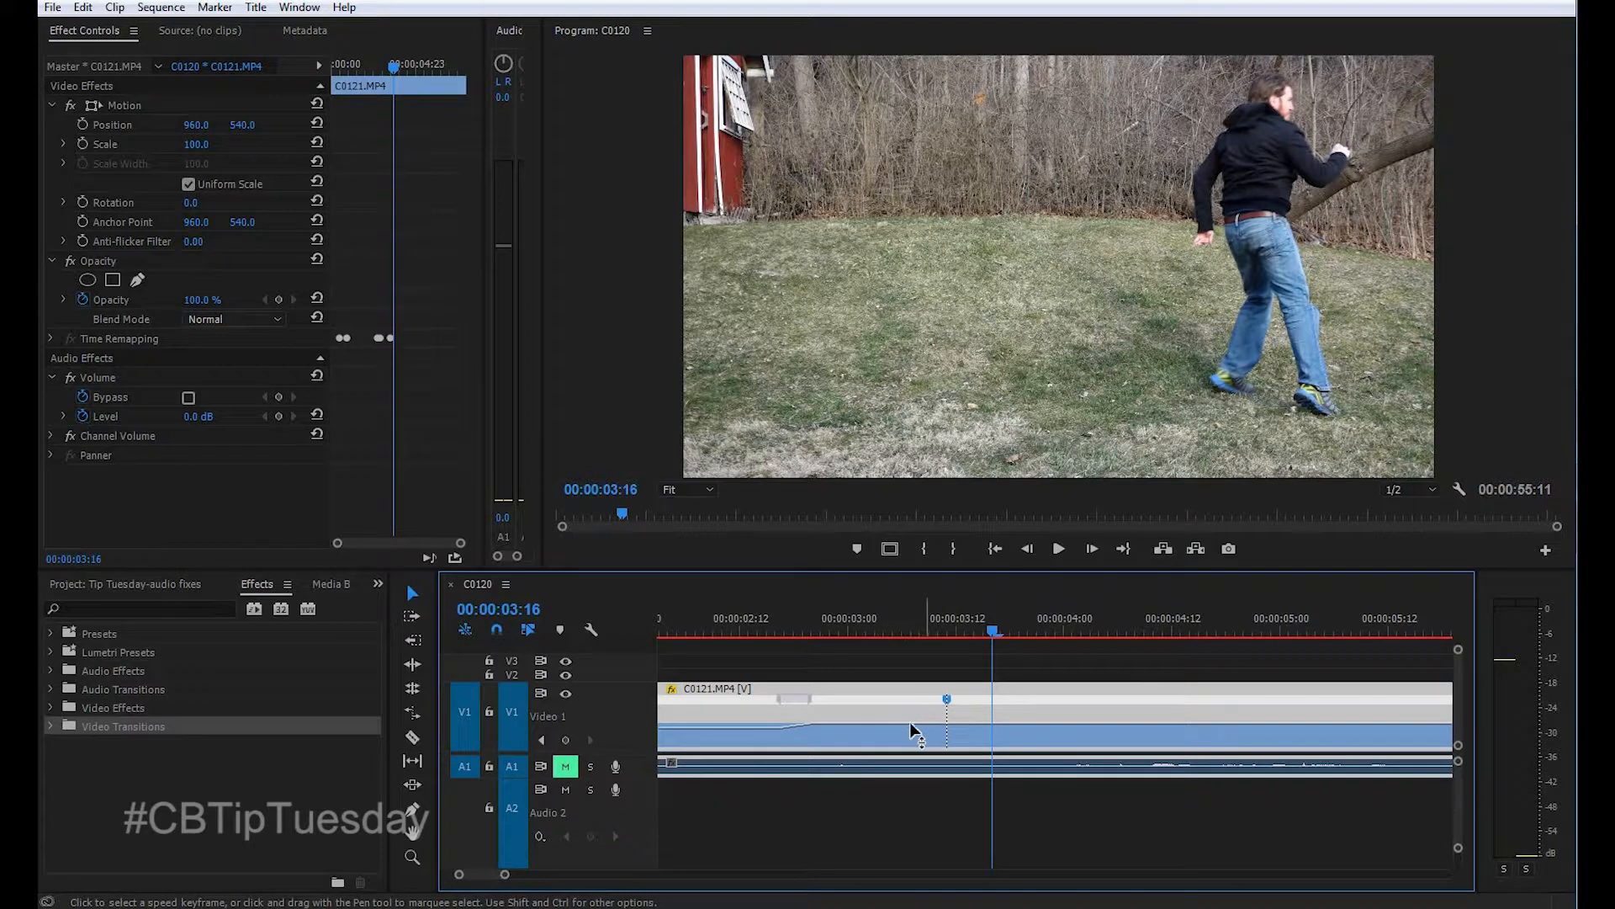